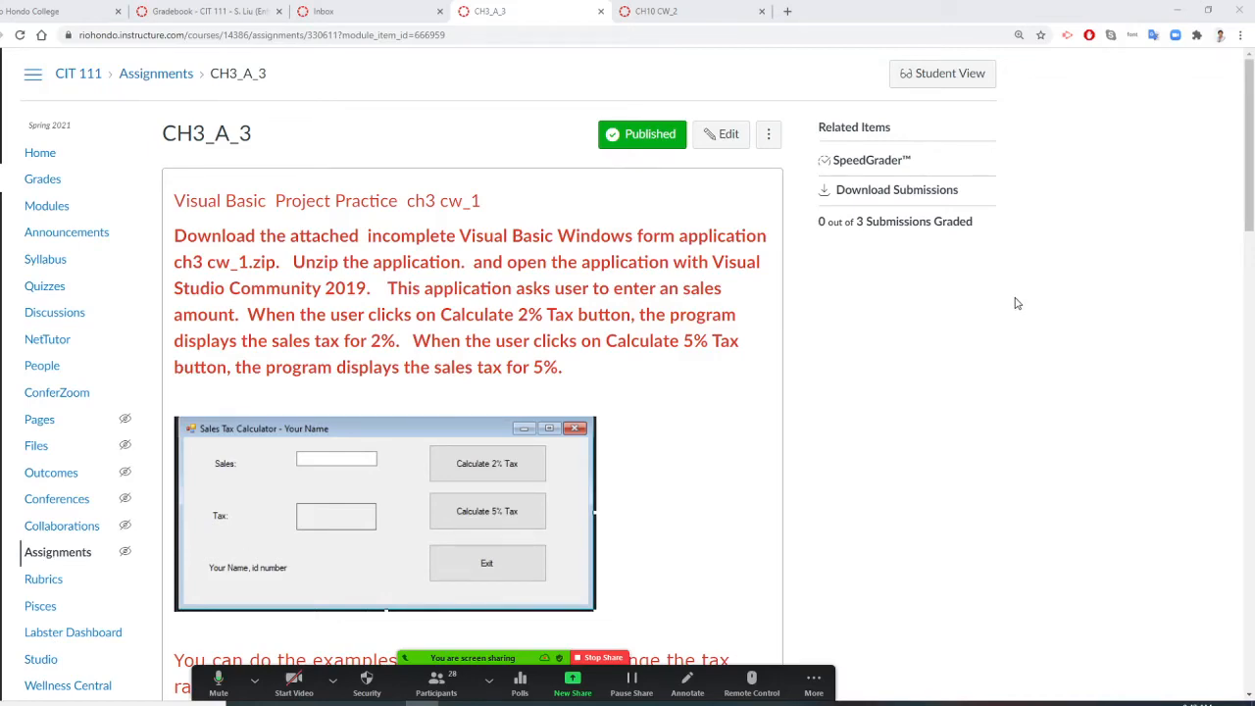
- Scroll past the LA/Orange County form image to the Option Explicit, Infer and Strict requirements
scroll("down", 3)
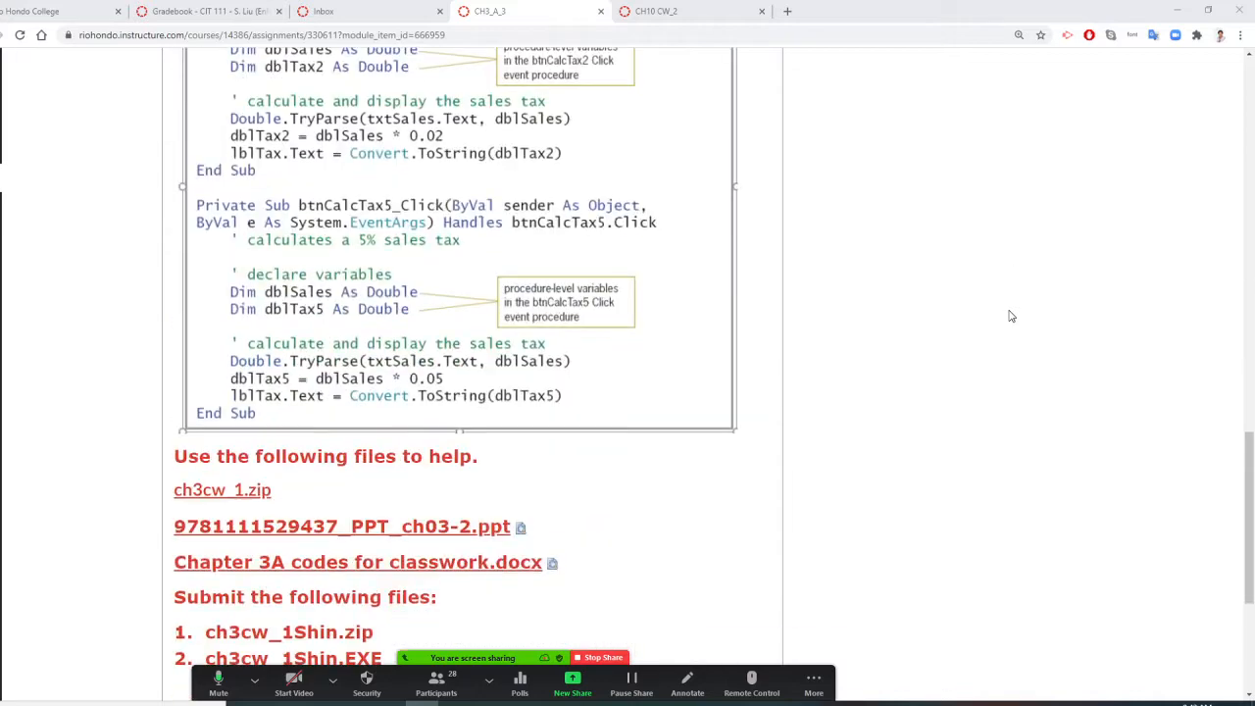
scroll("down", 3)
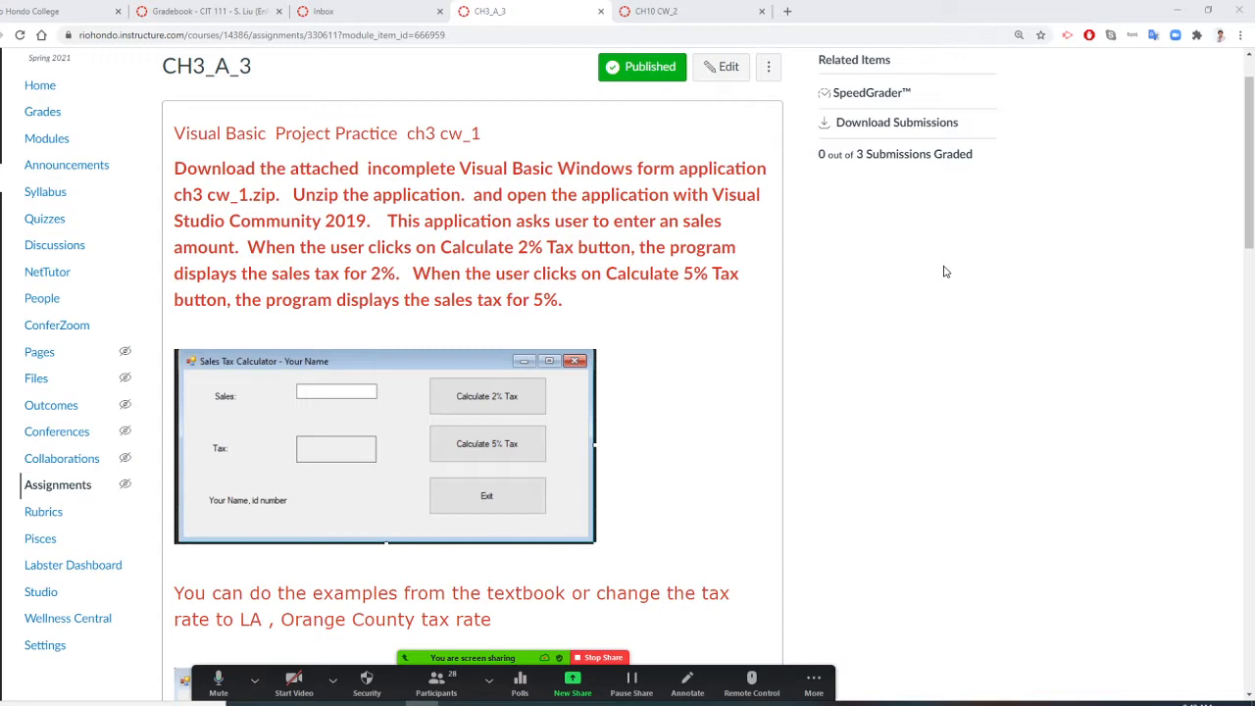
mouse_move(920, 237)
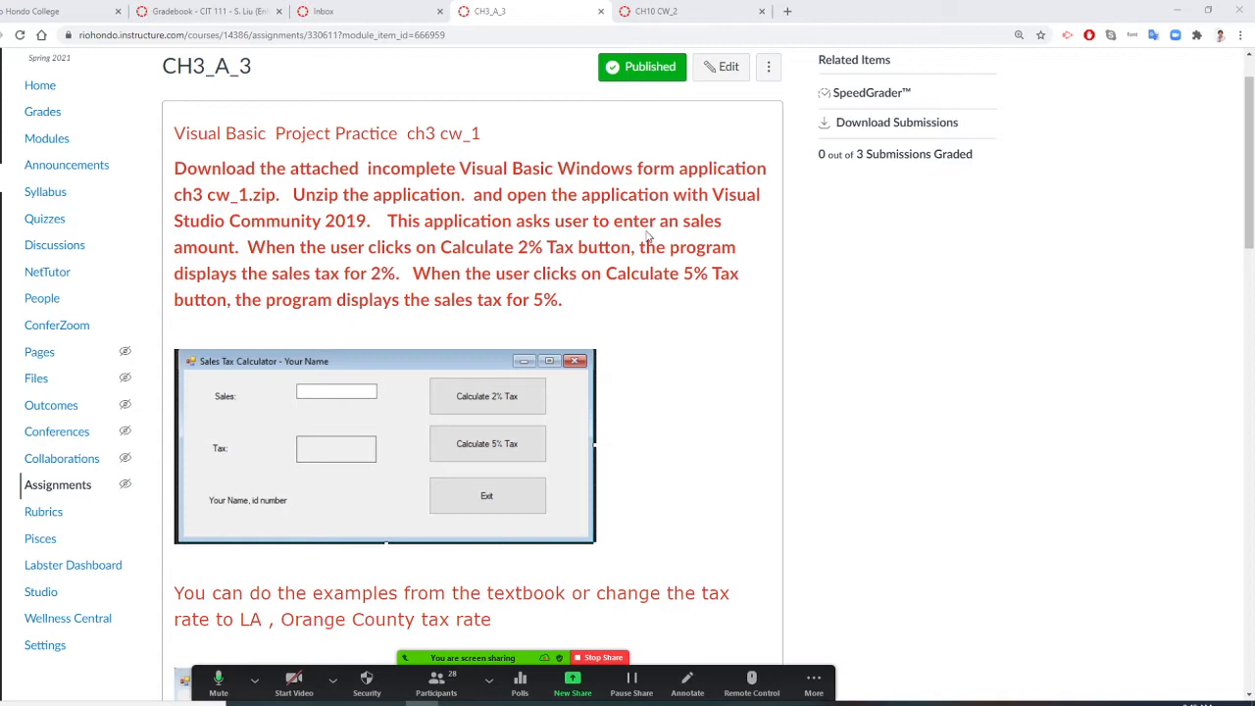
mouse_move(539, 223)
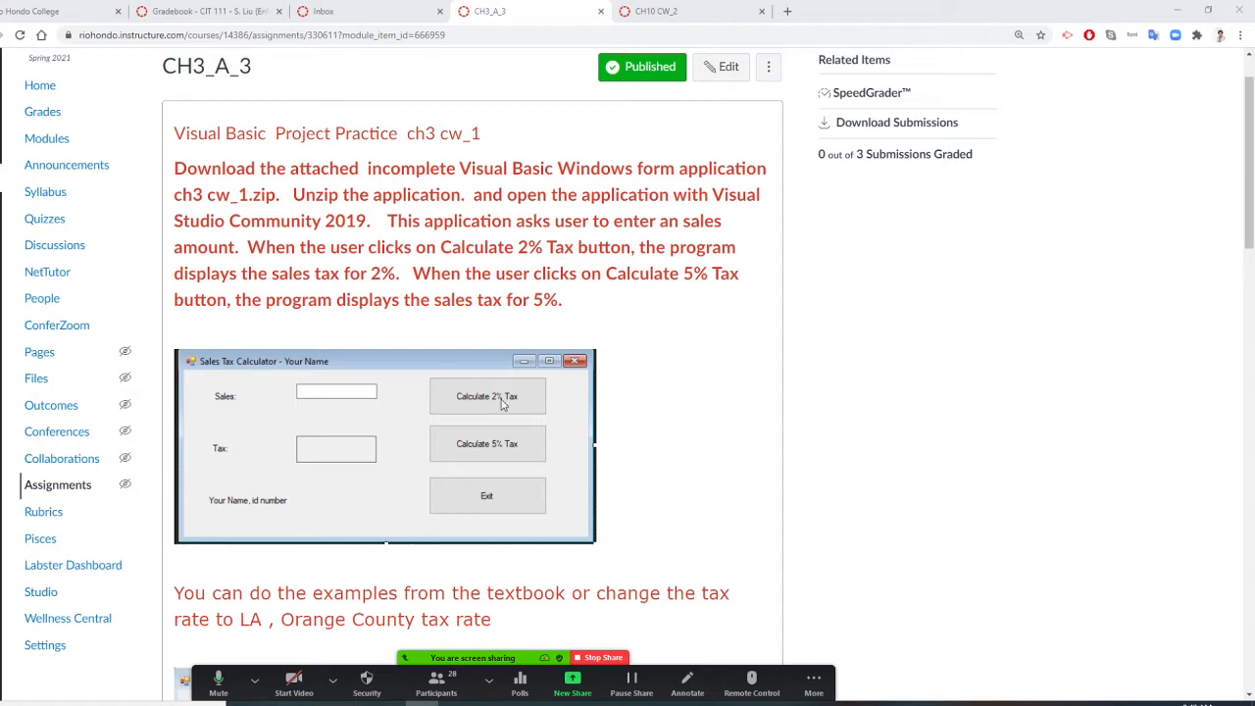
mouse_move(527, 406)
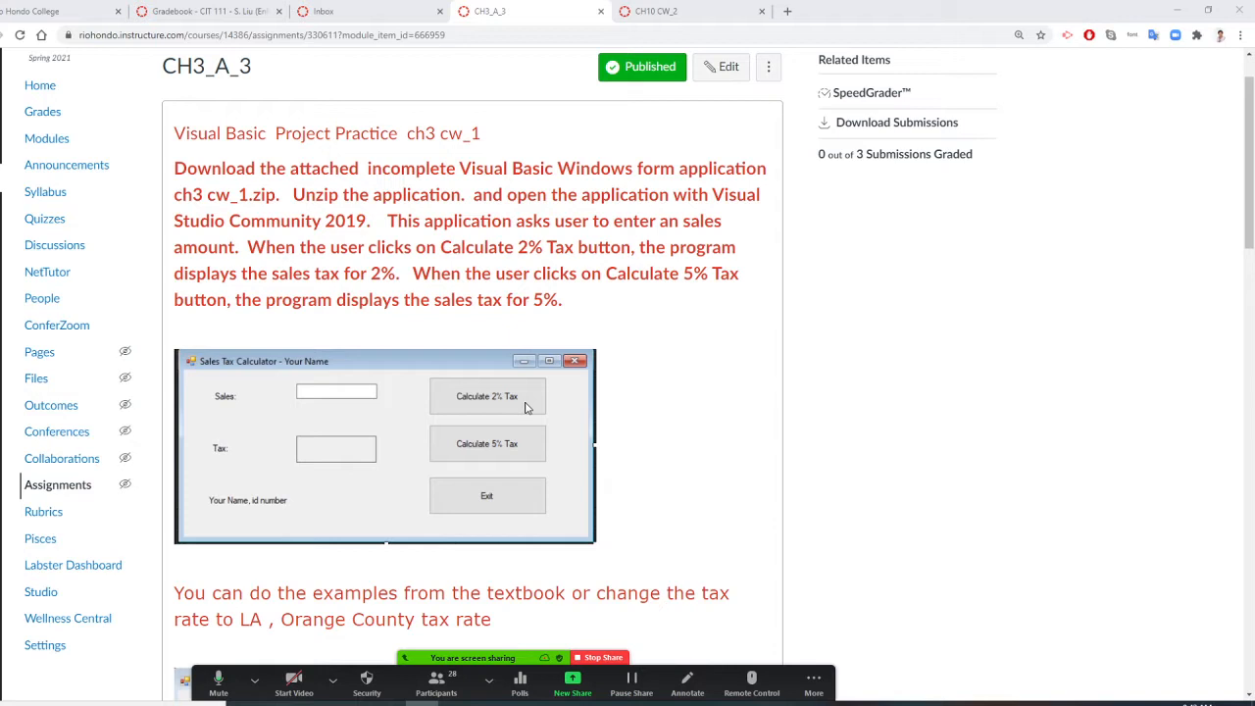
mouse_move(530, 471)
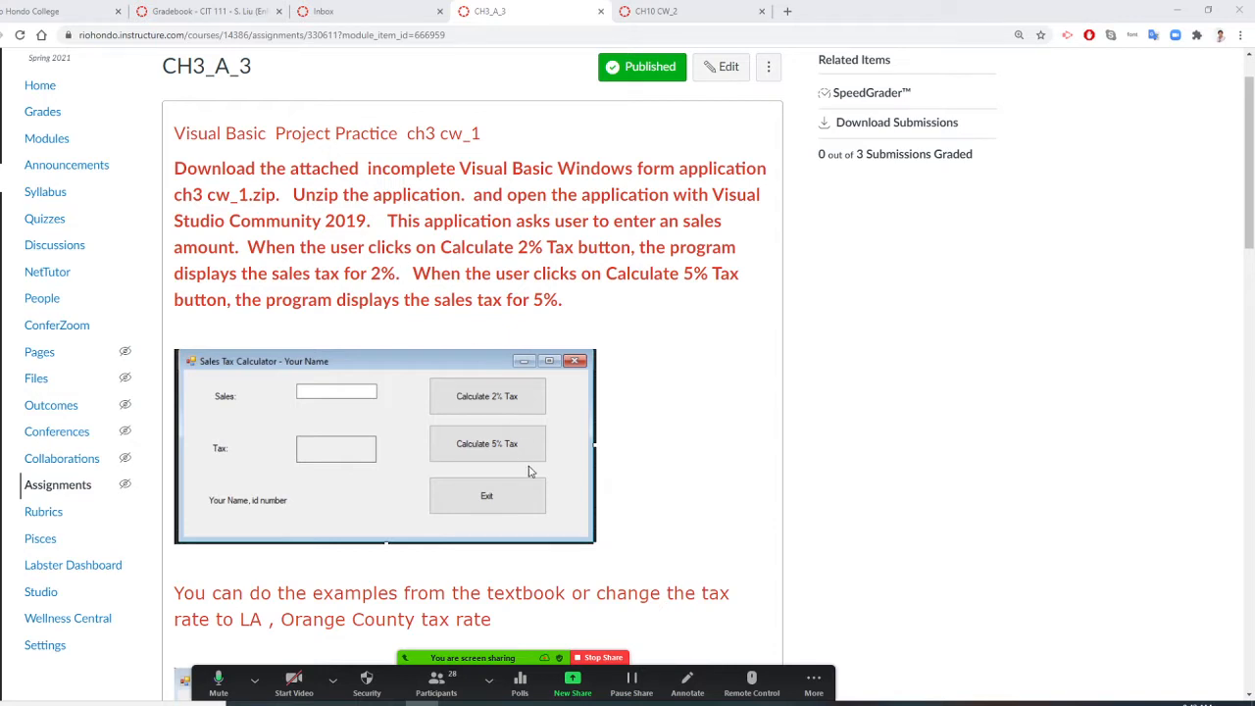
mouse_move(530, 457)
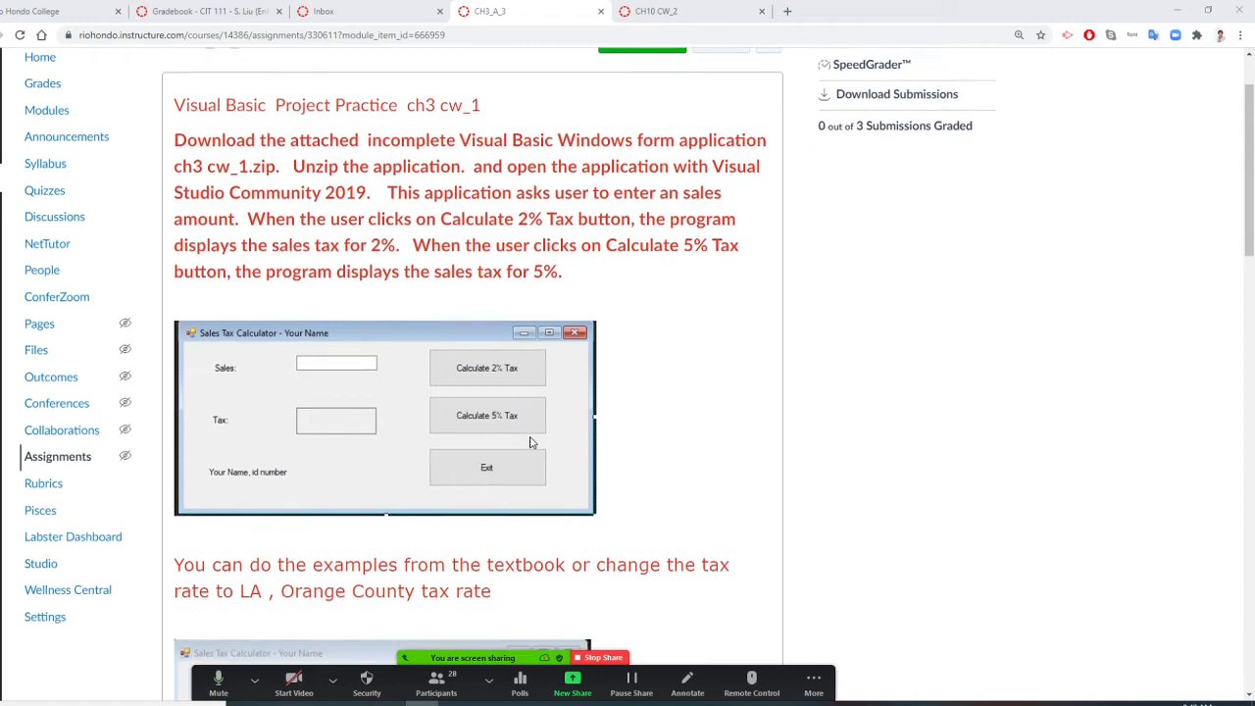
scroll("down", 3)
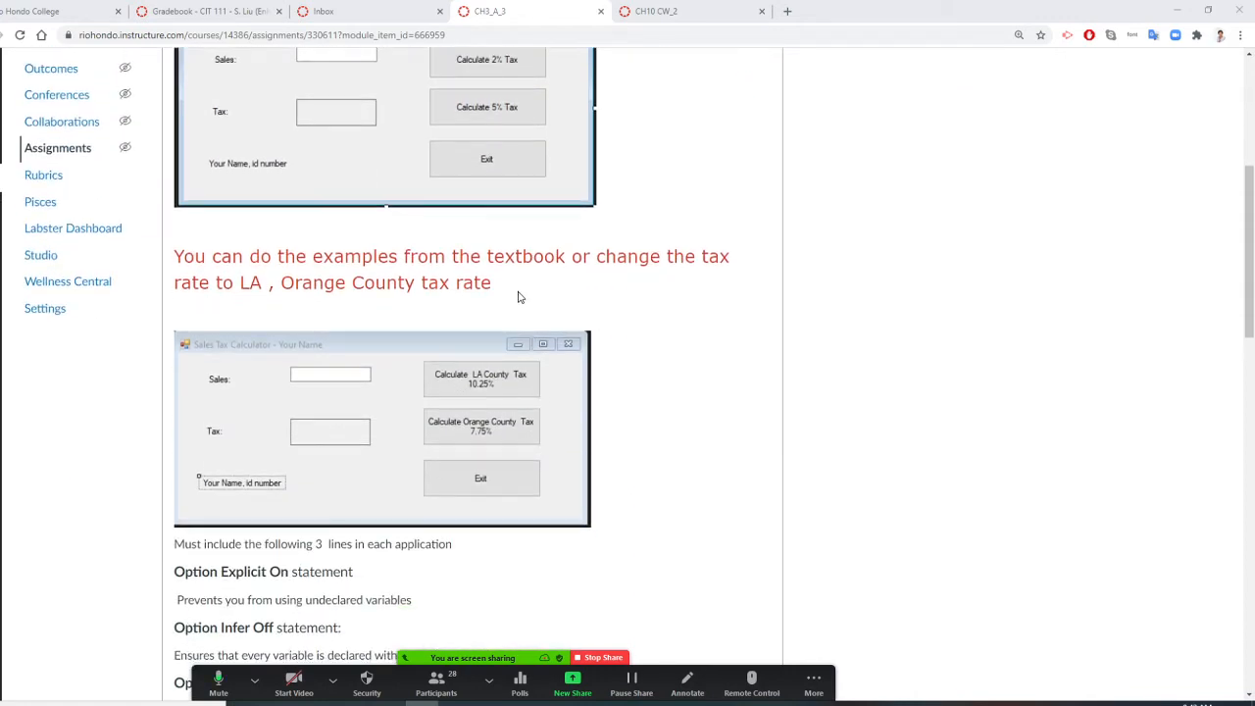
mouse_move(457, 349)
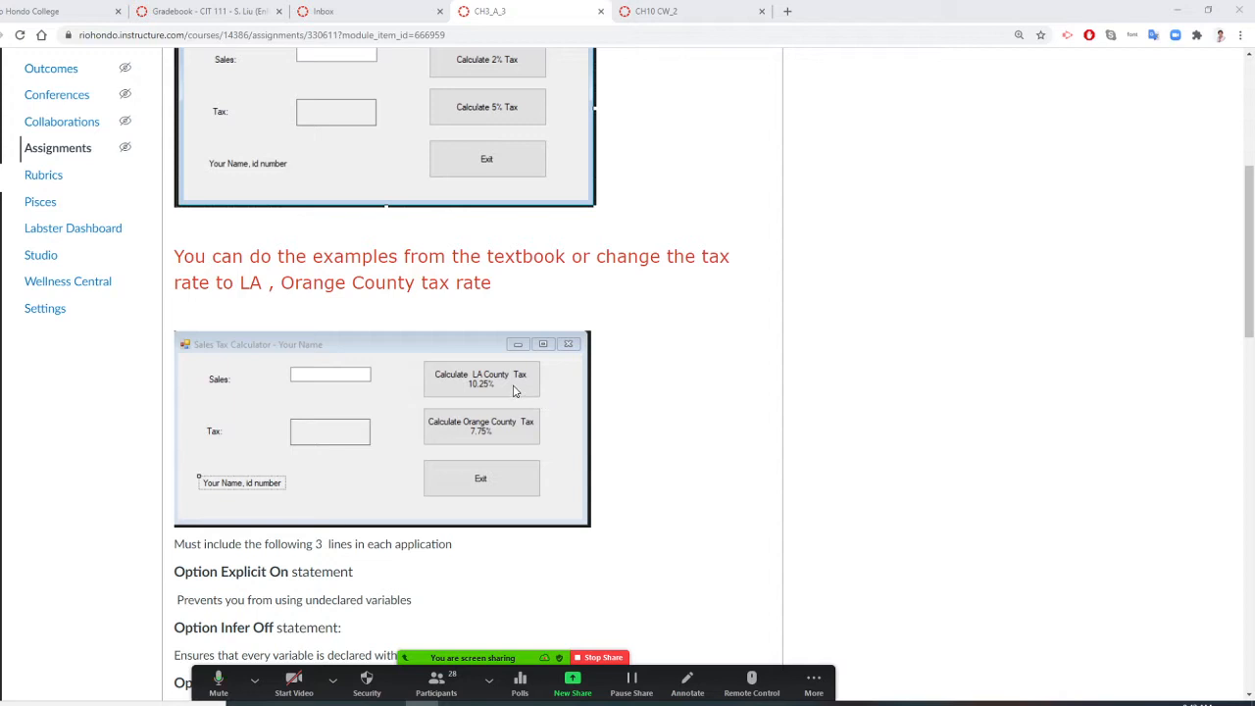
mouse_move(518, 445)
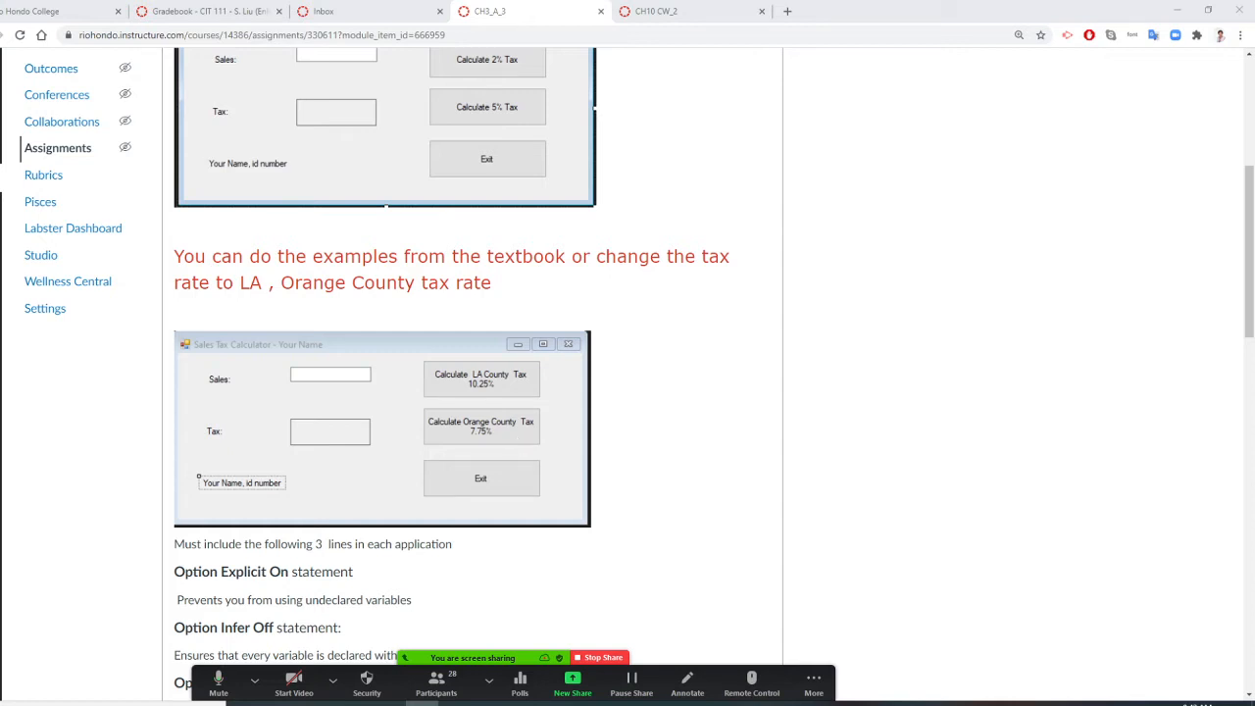
mouse_move(692, 460)
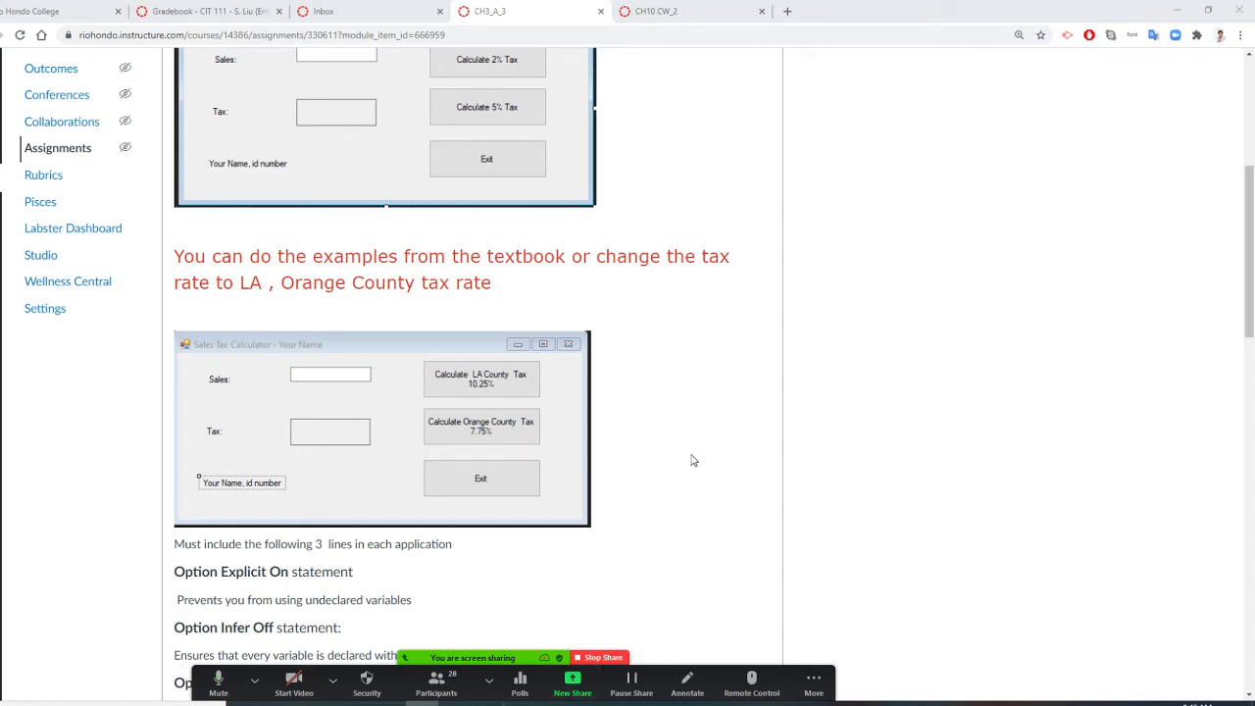
scroll("down", 3)
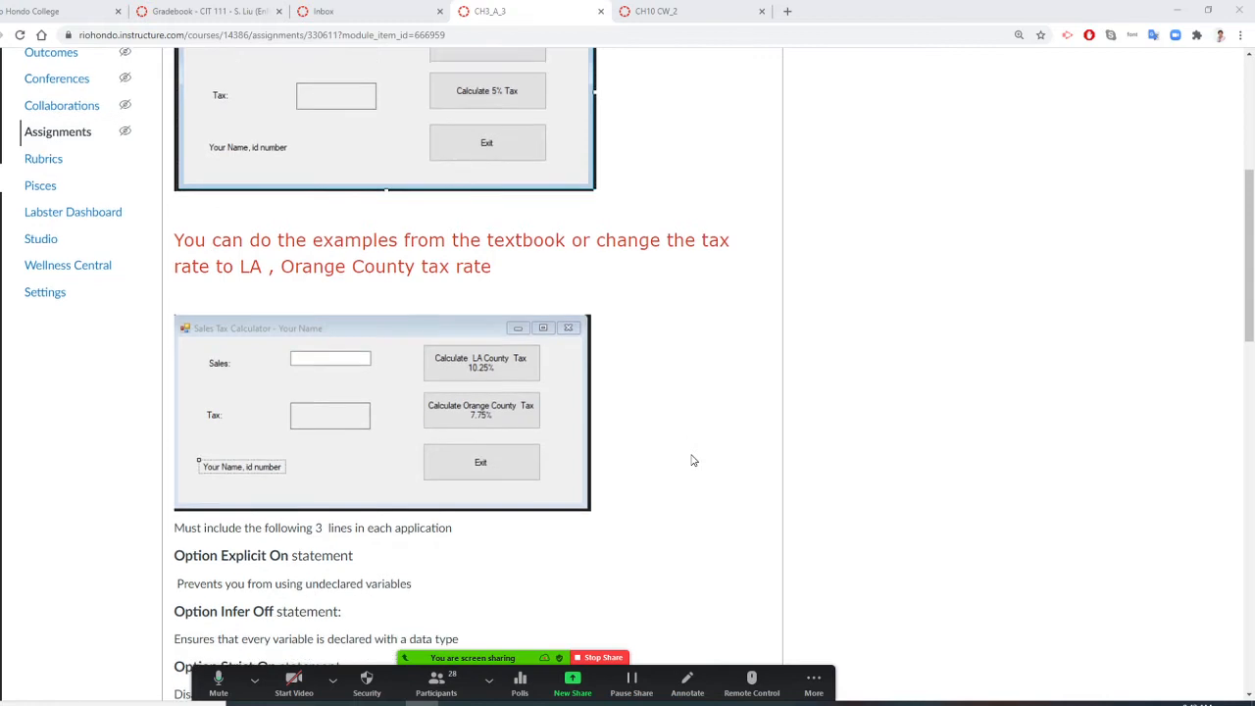
scroll("down", 3)
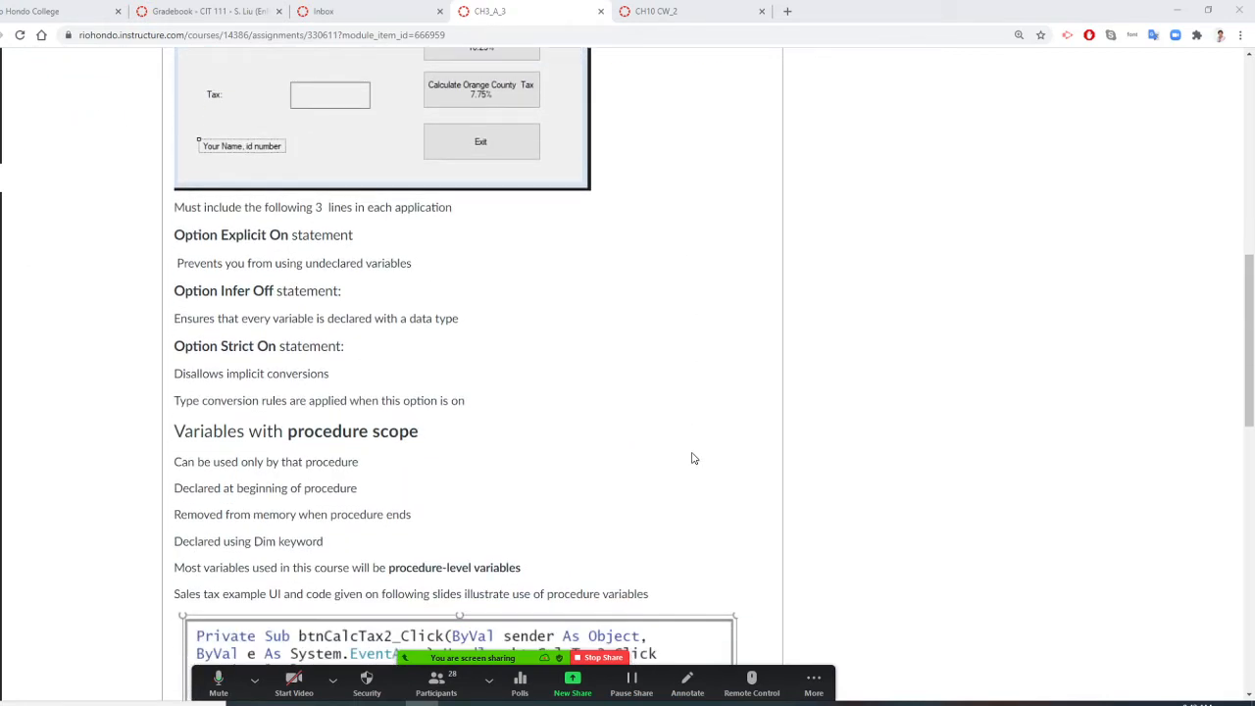
mouse_move(495, 288)
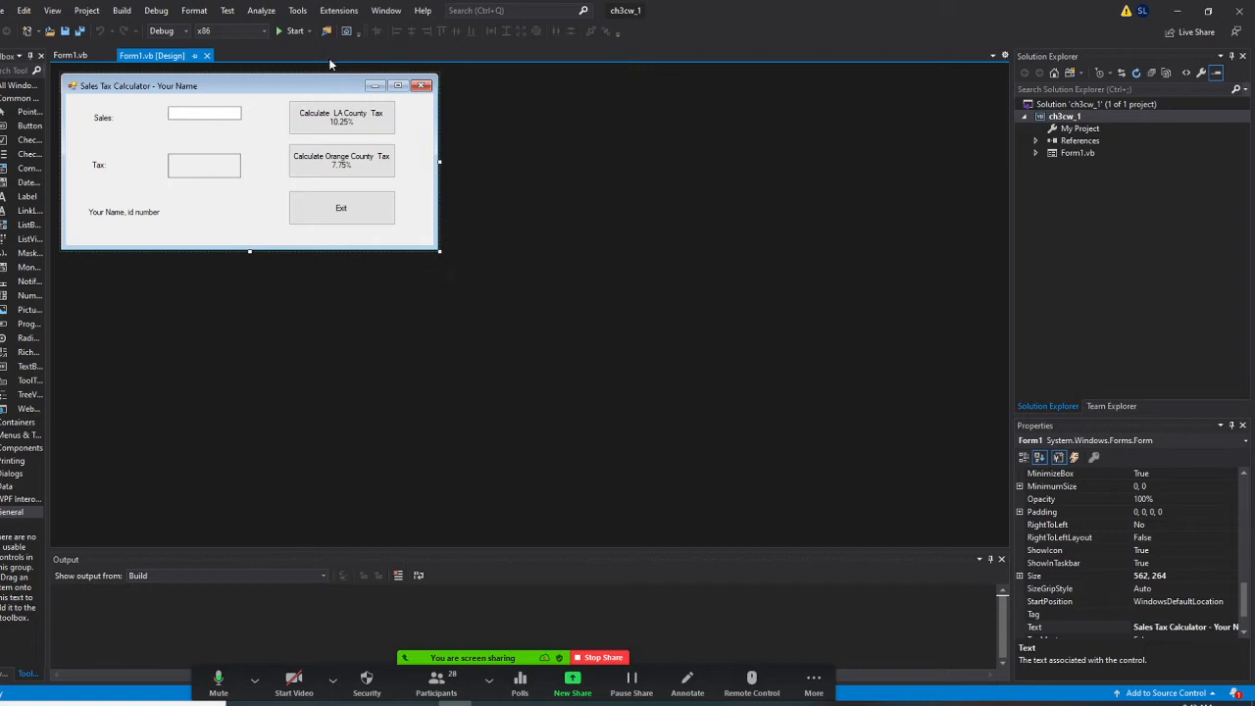
mouse_move(350, 123)
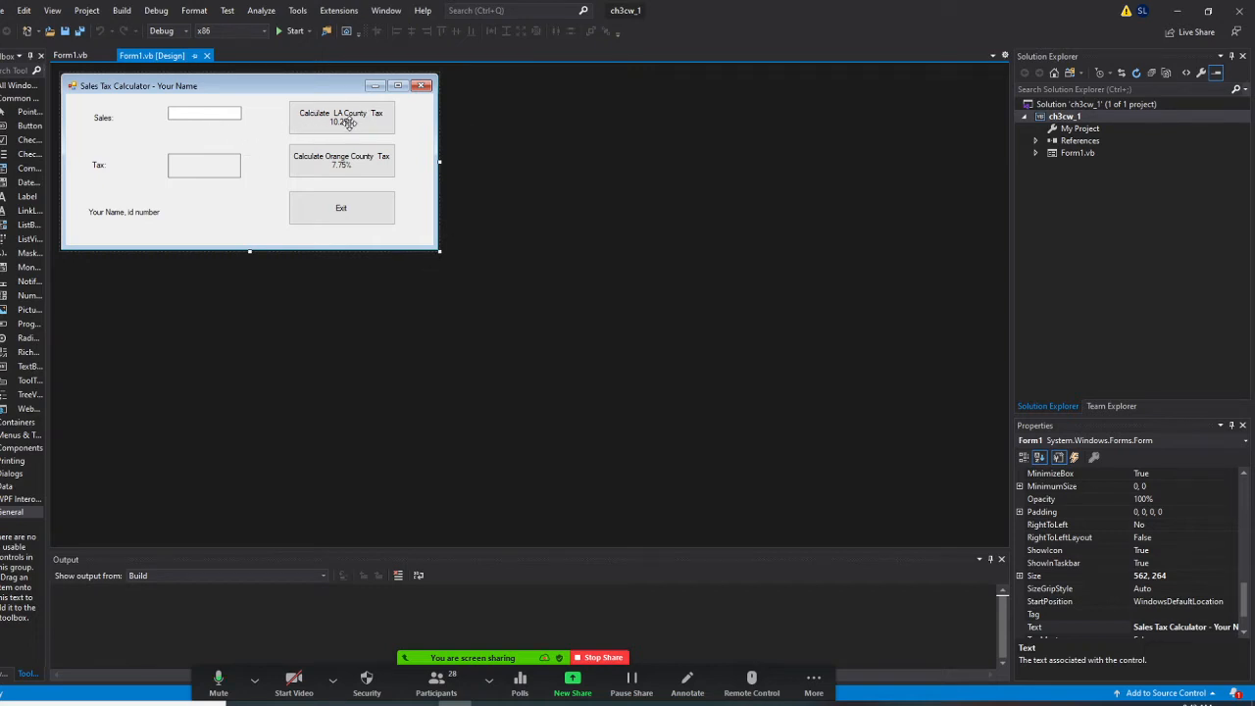
left_click(71, 55)
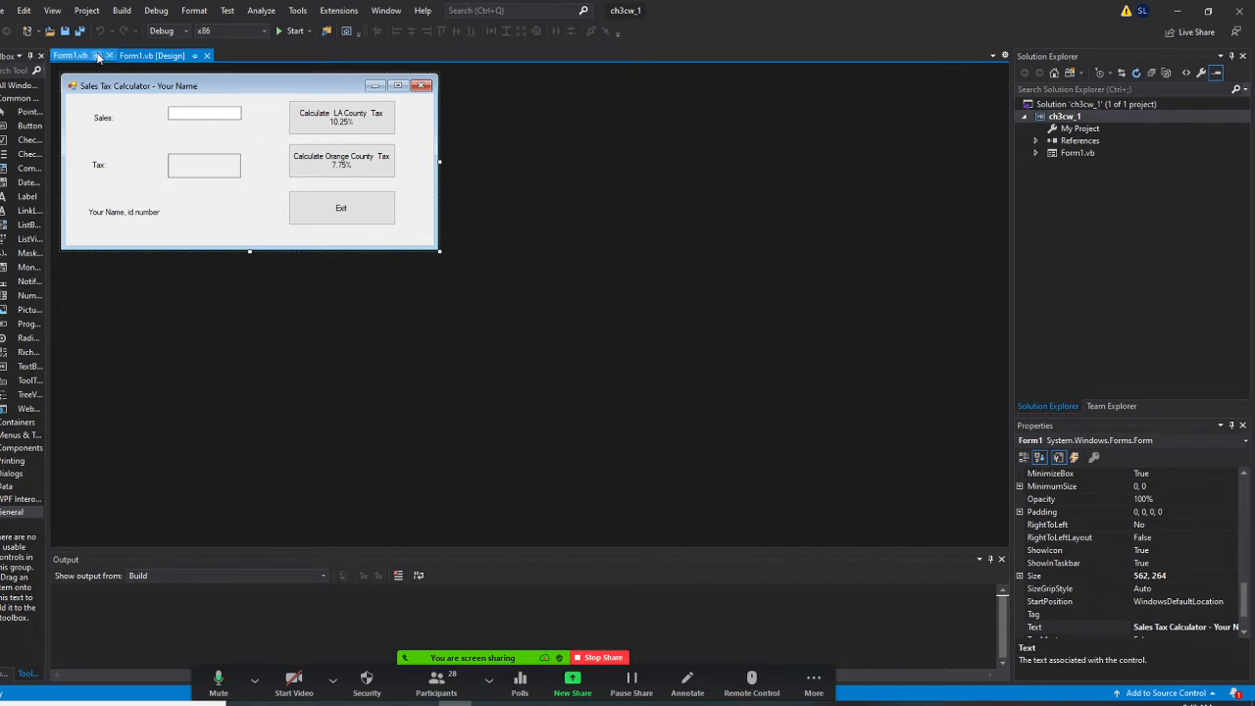
mouse_move(96, 61)
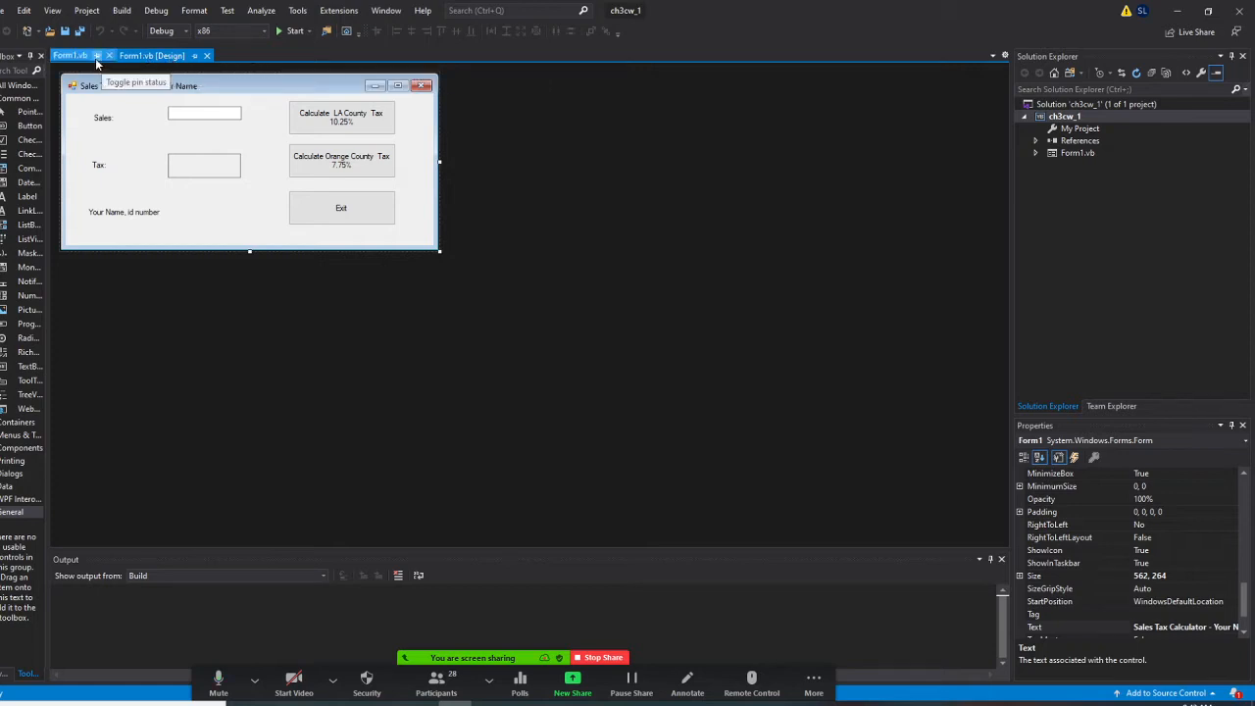
right_click(71, 55)
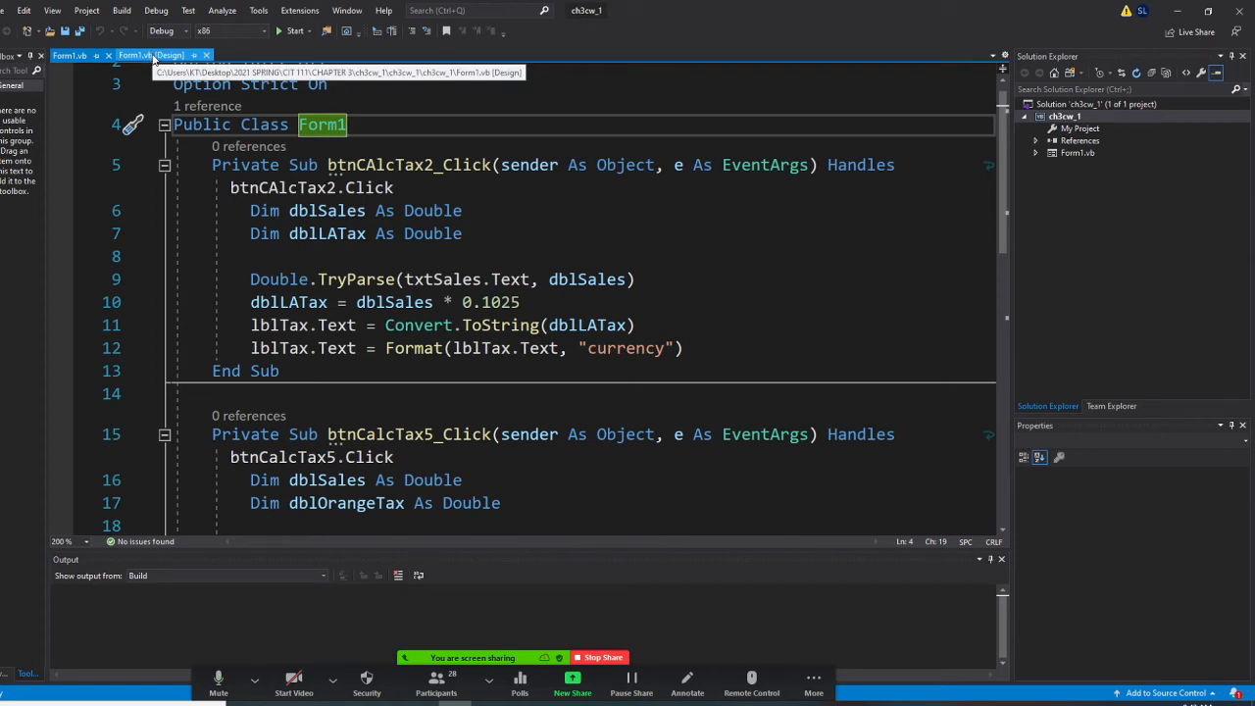
right_click(138, 55)
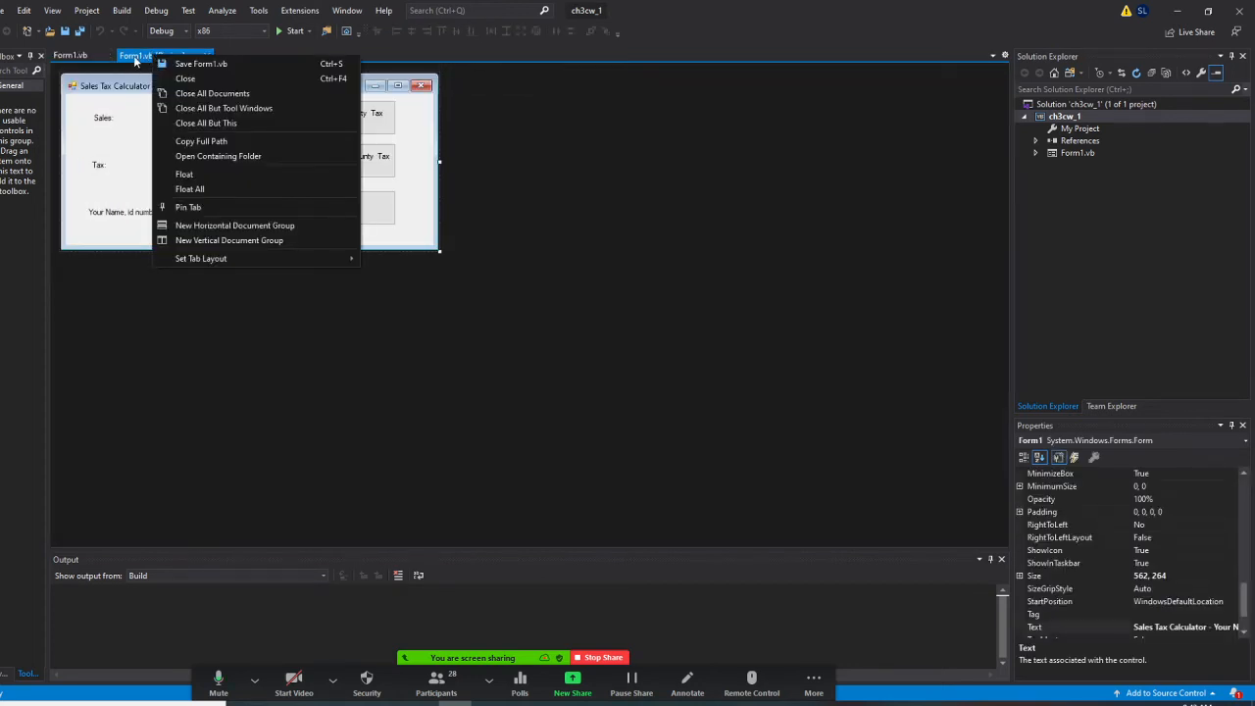
mouse_move(253, 13)
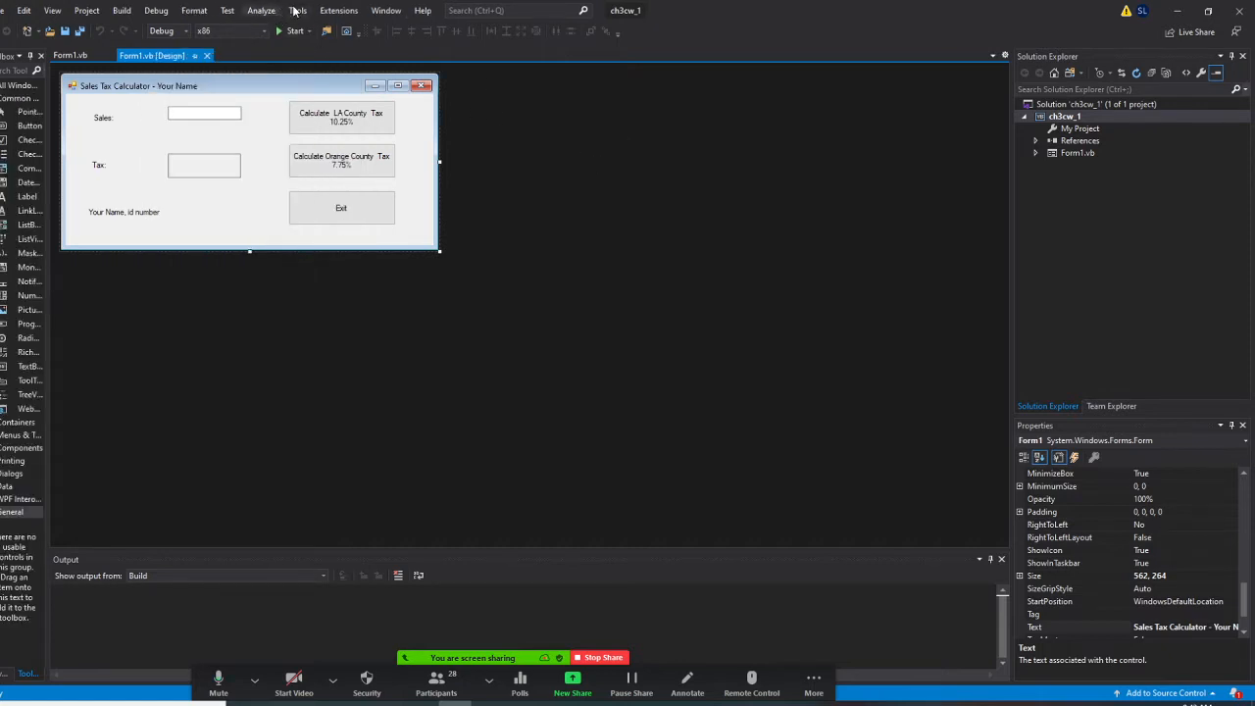
- Open the Window menu to place Form1.vb code beside the form design
left_click(385, 9)
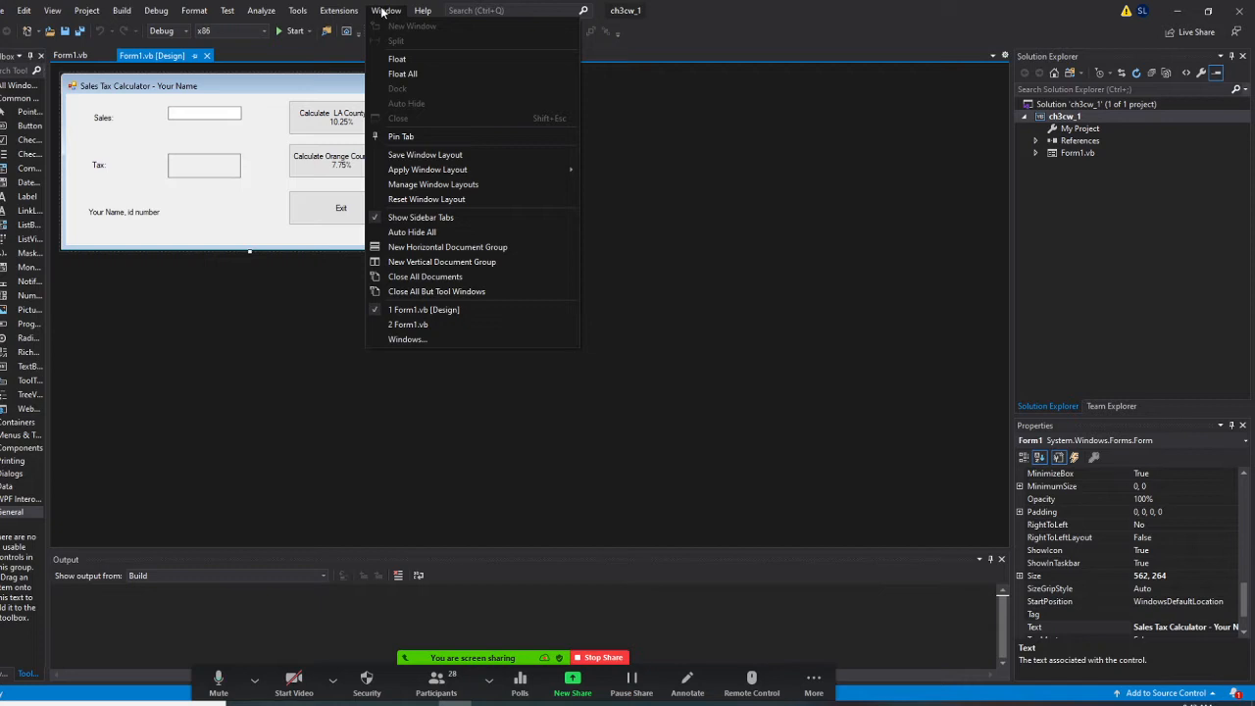
mouse_move(390, 21)
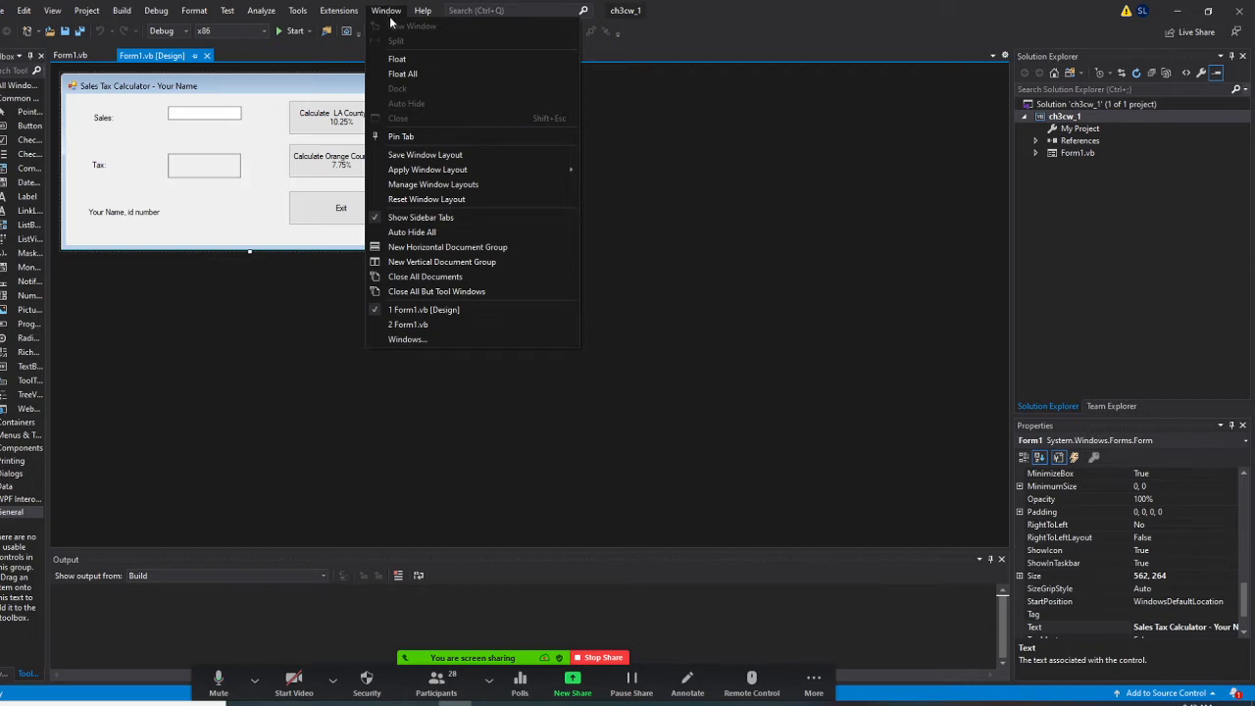
mouse_move(420, 217)
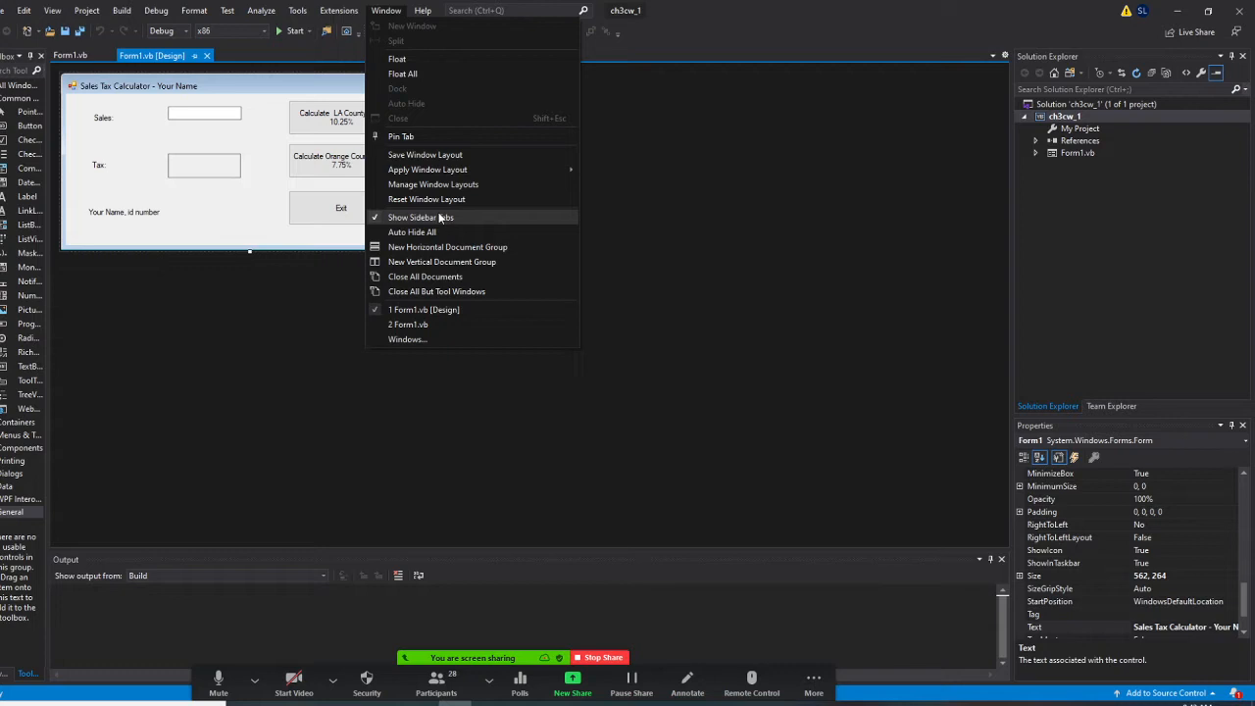
mouse_move(454, 262)
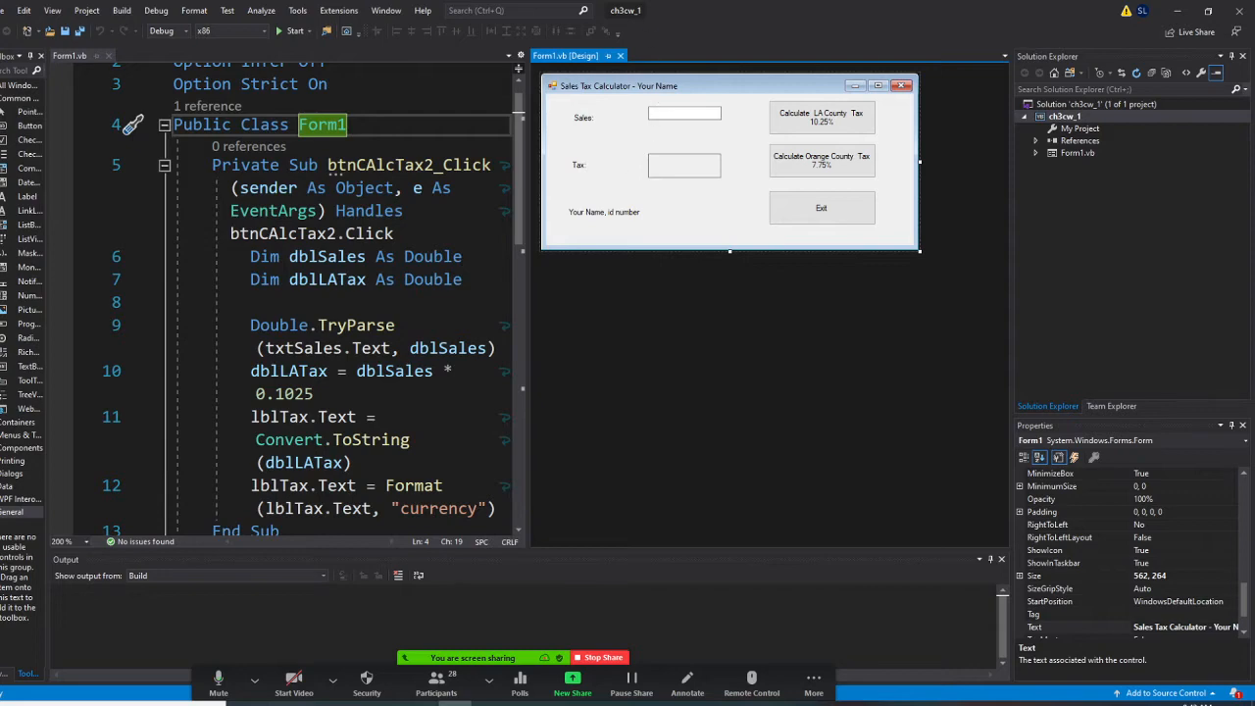
mouse_move(1180, 11)
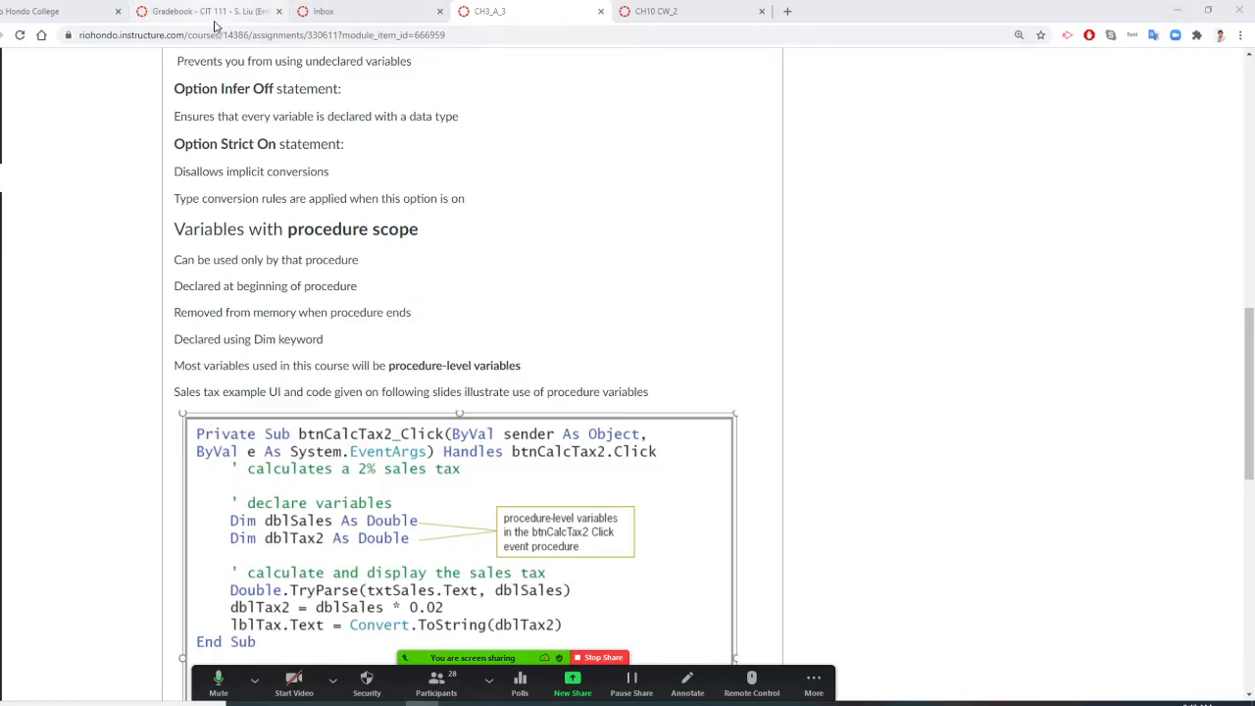
mouse_move(656, 11)
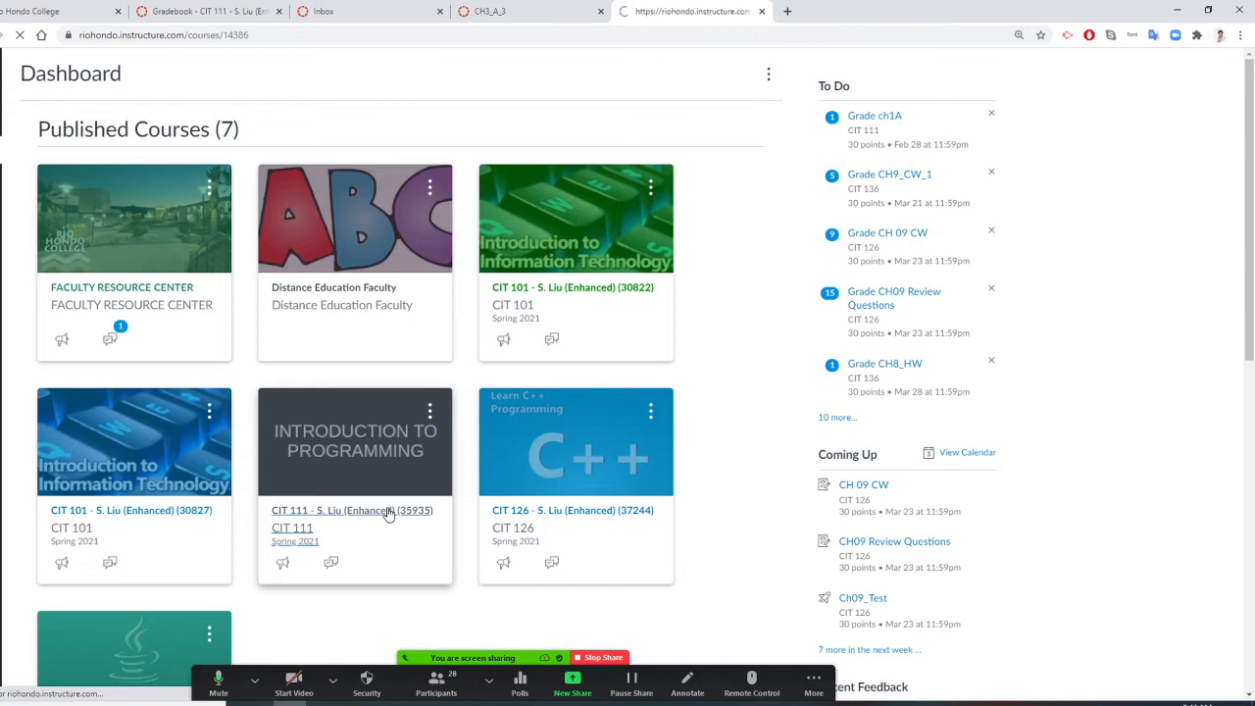
- Open the CIT 111 course card, scroll its home page, and go to Modules
left_click(352, 509)
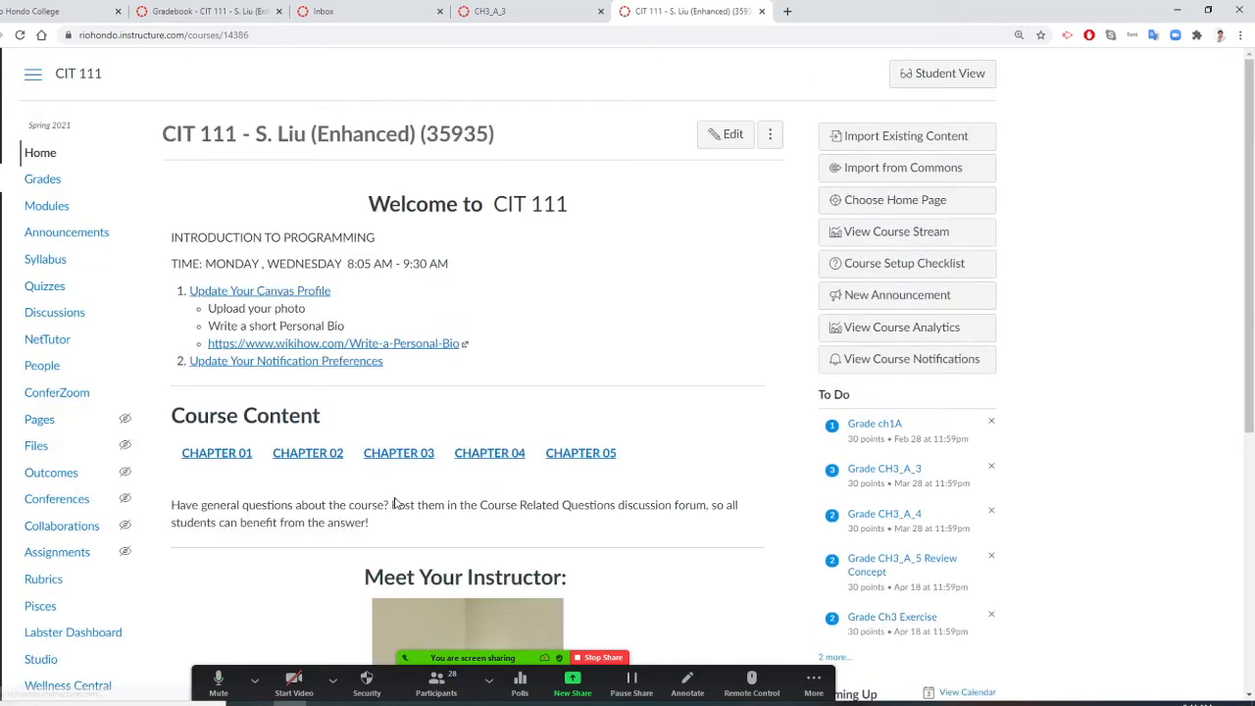
scroll("down", 3)
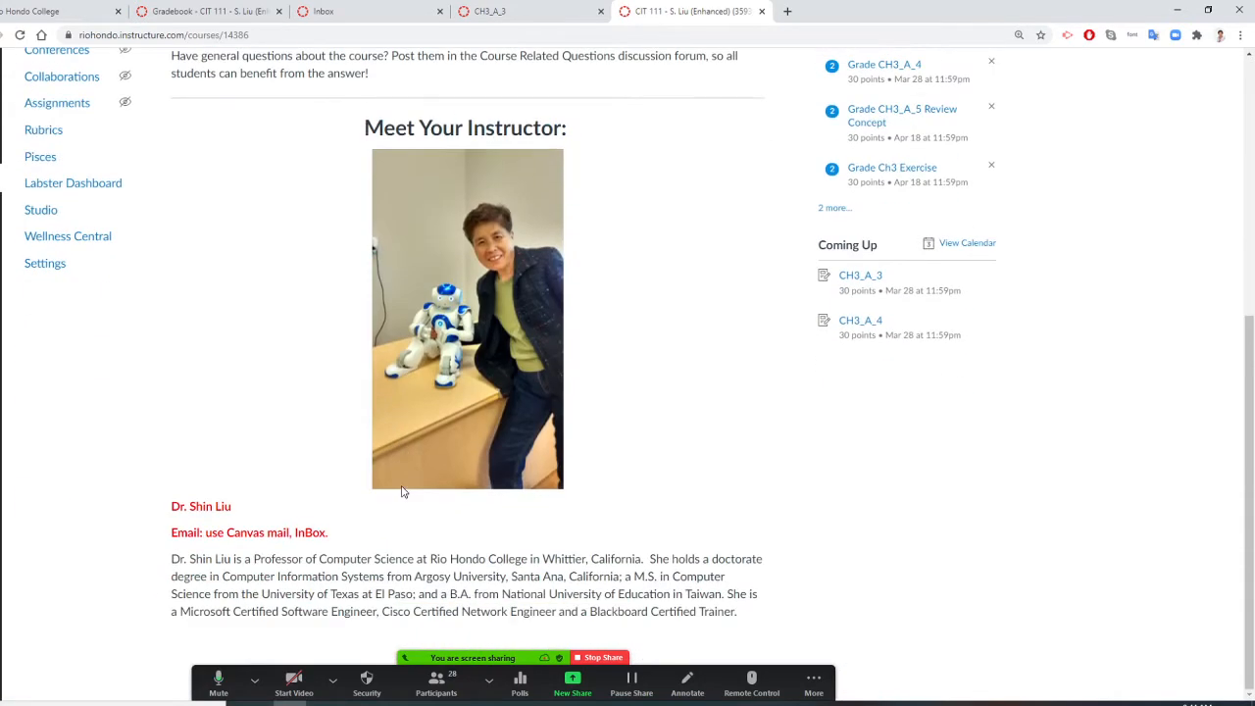
left_click(46, 161)
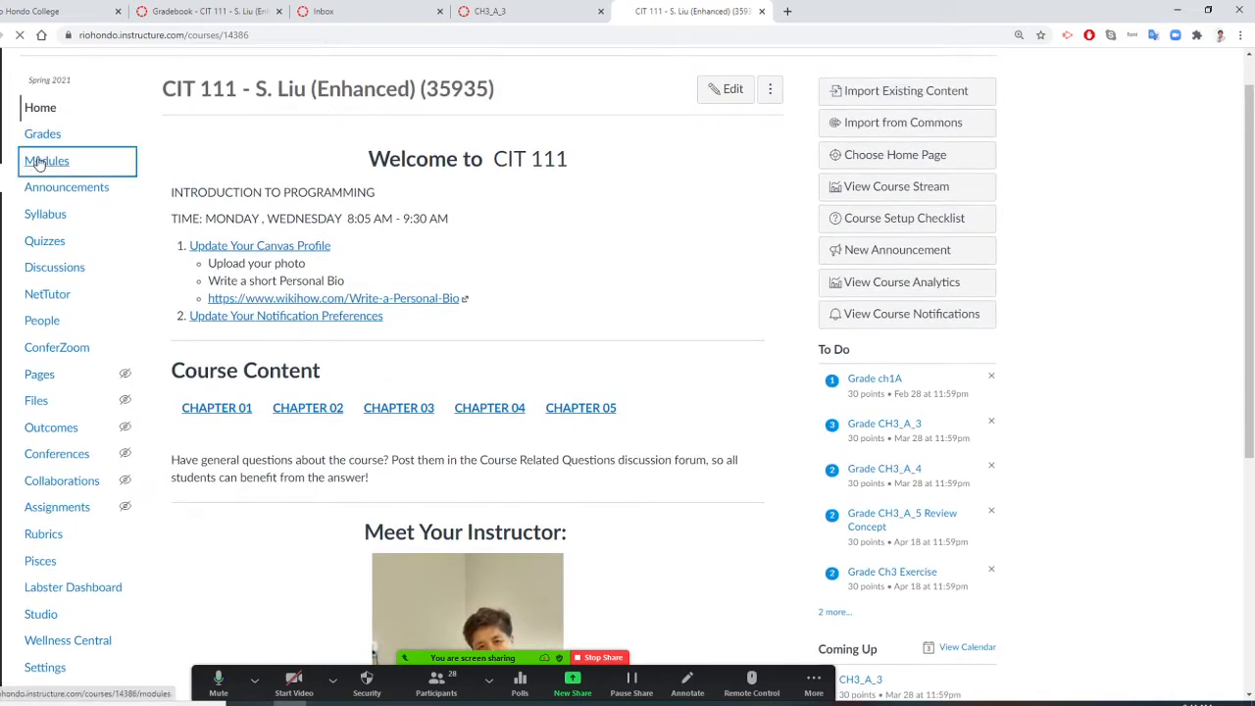
- Scroll the Modules page to the Software module and open Split Visual studio Screen
left_click(46, 161)
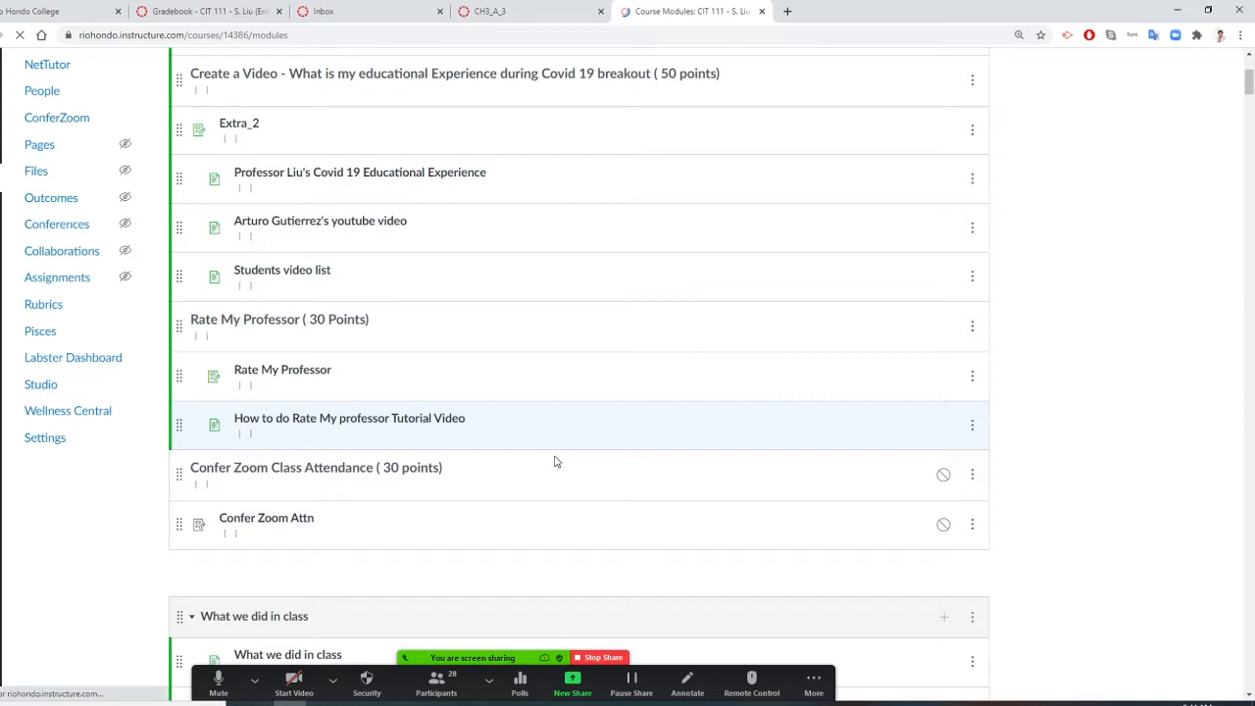
scroll("down", 3)
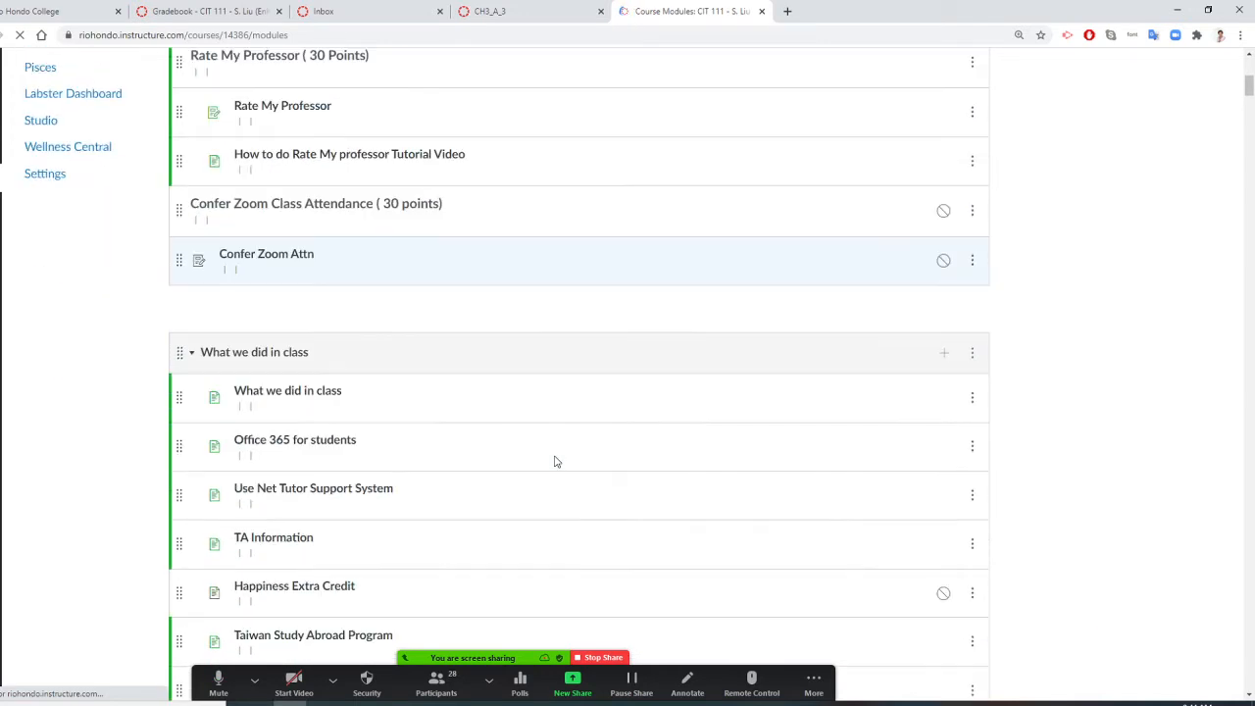
scroll("down", 3)
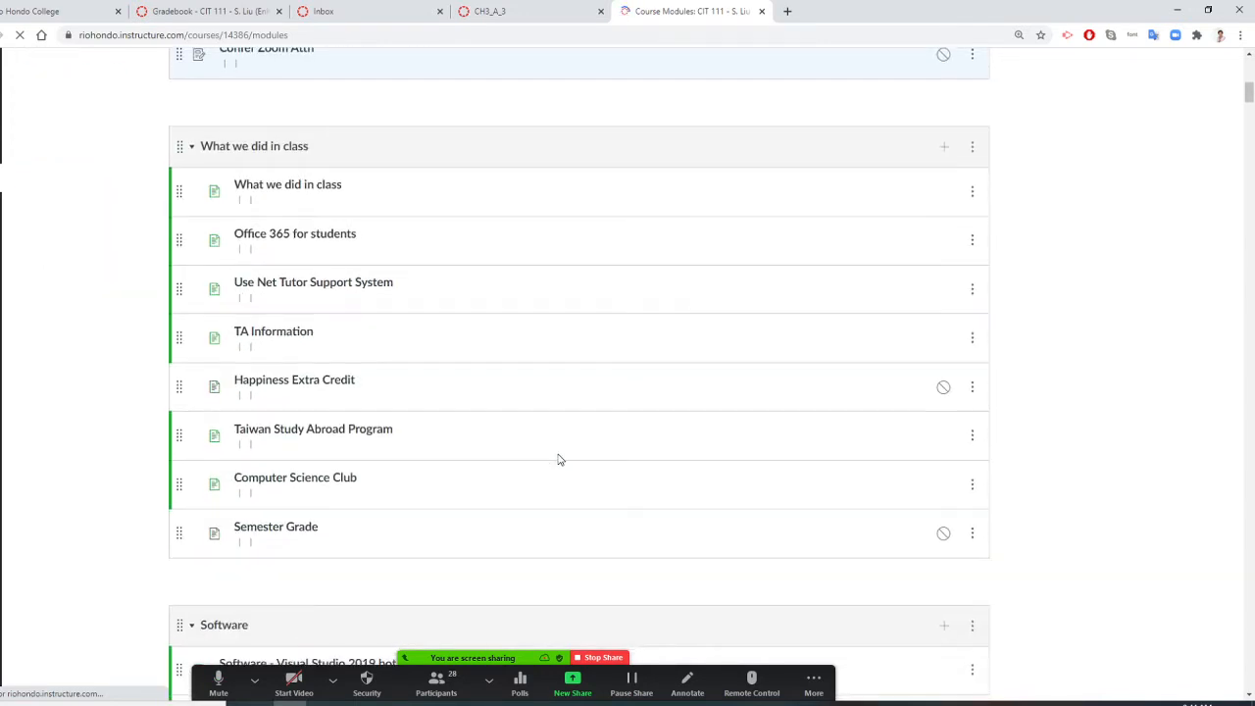
scroll("down", 3)
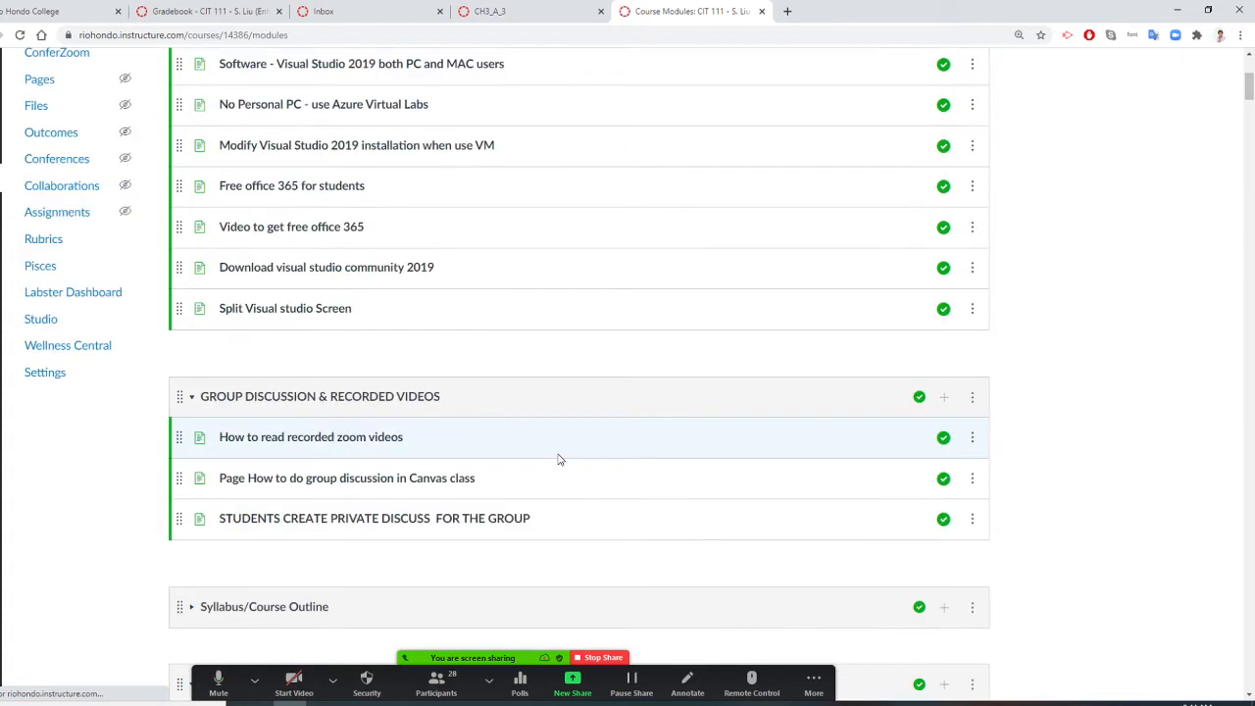
mouse_move(230, 308)
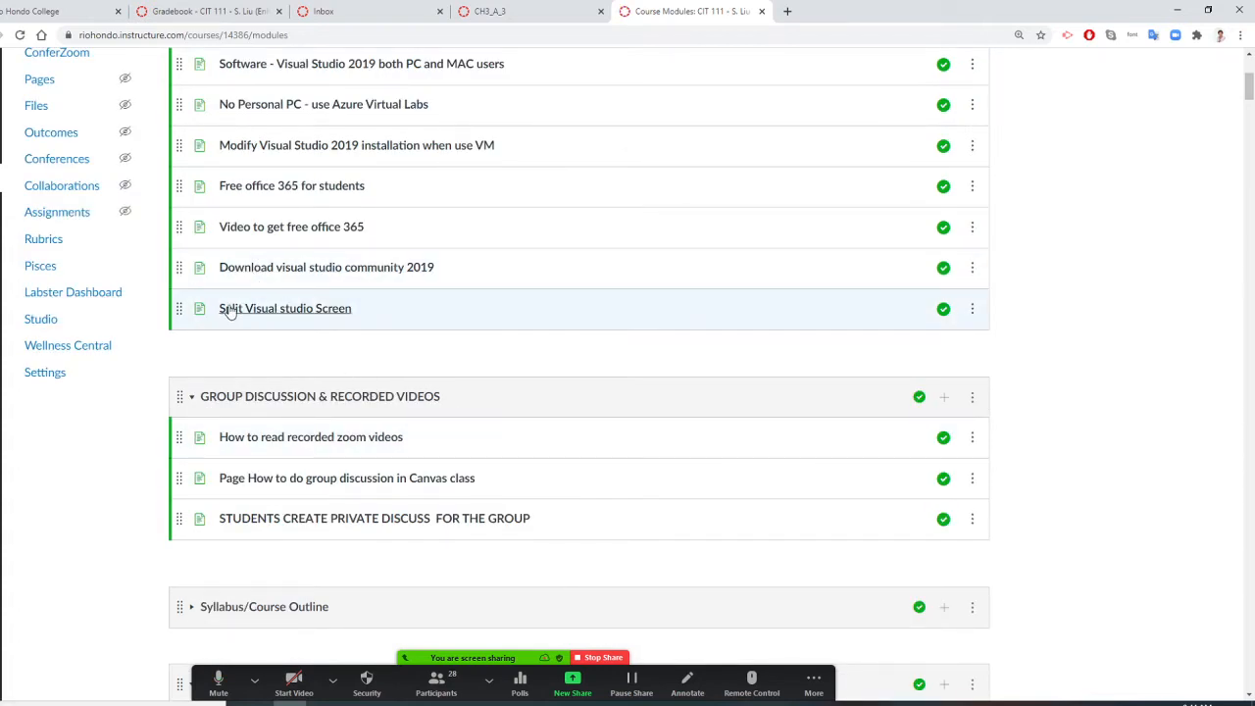
left_click(285, 308)
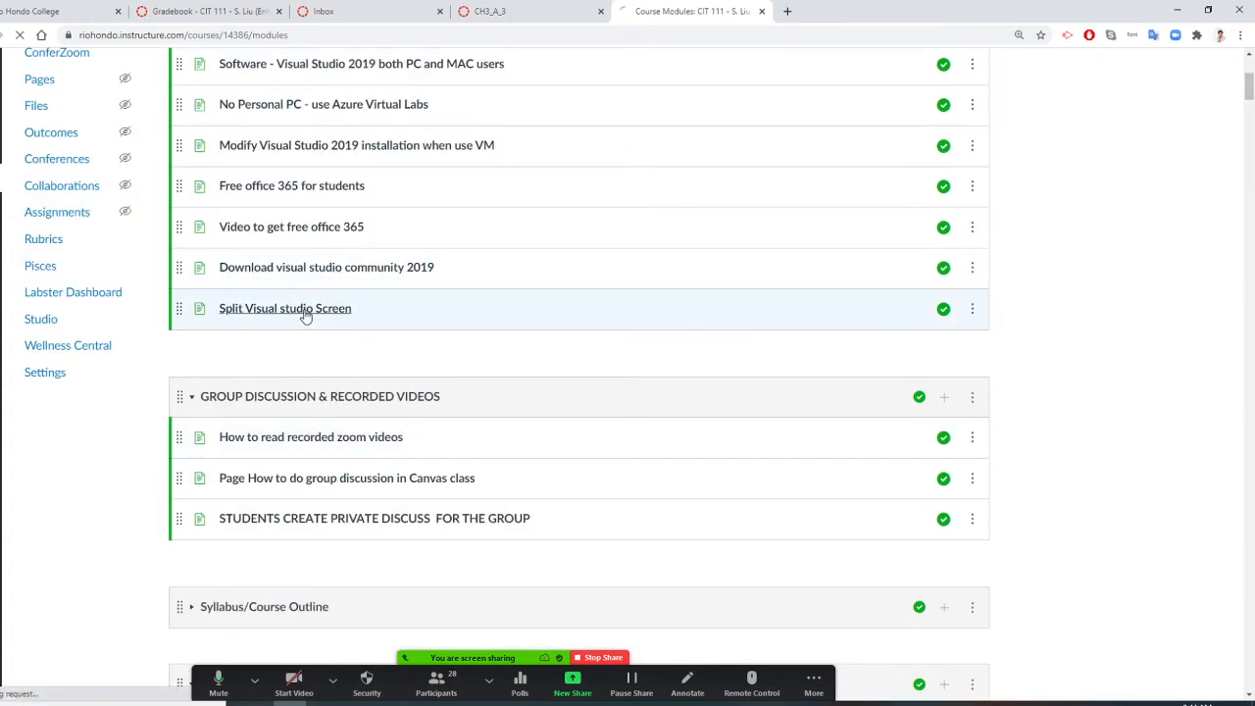
left_click(284, 308)
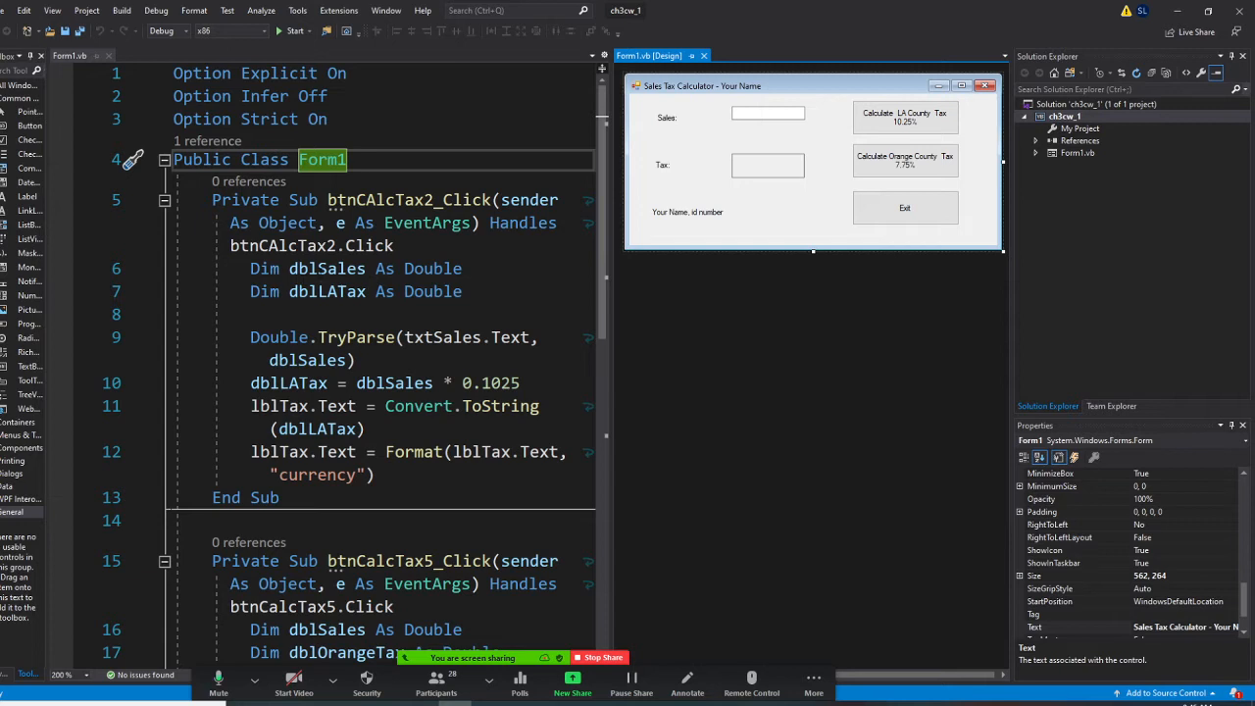
mouse_move(617, 314)
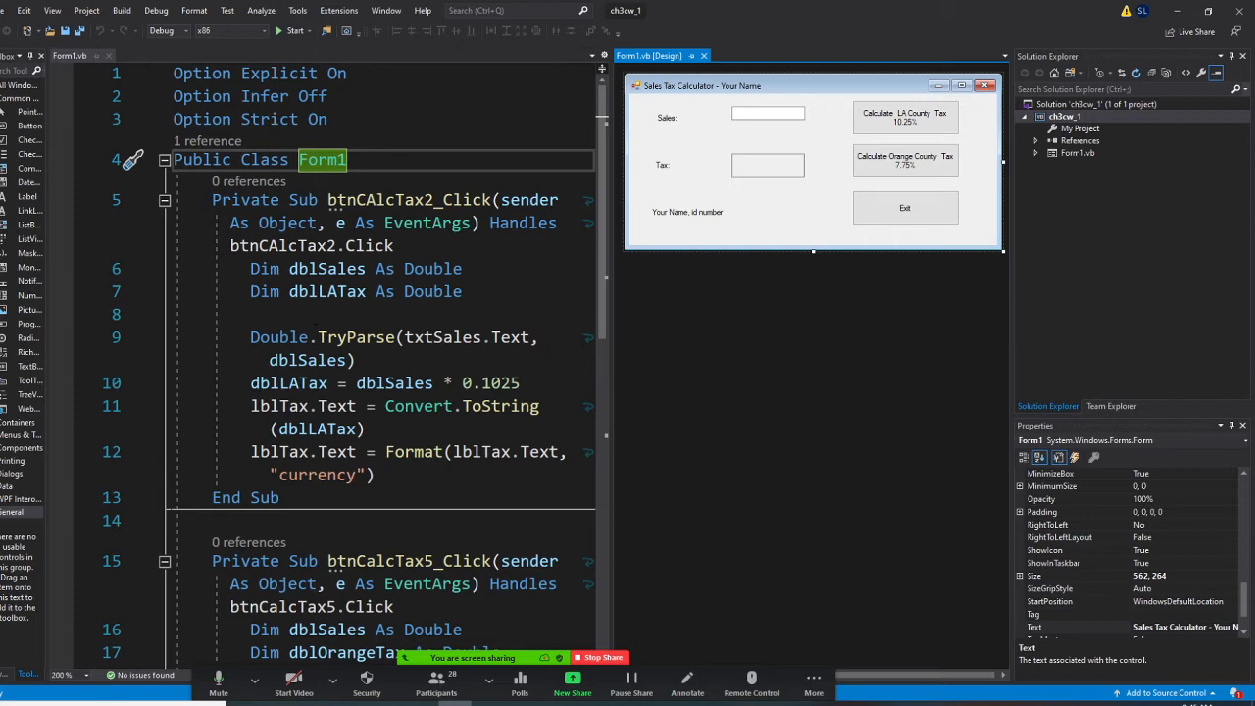
mouse_move(775, 299)
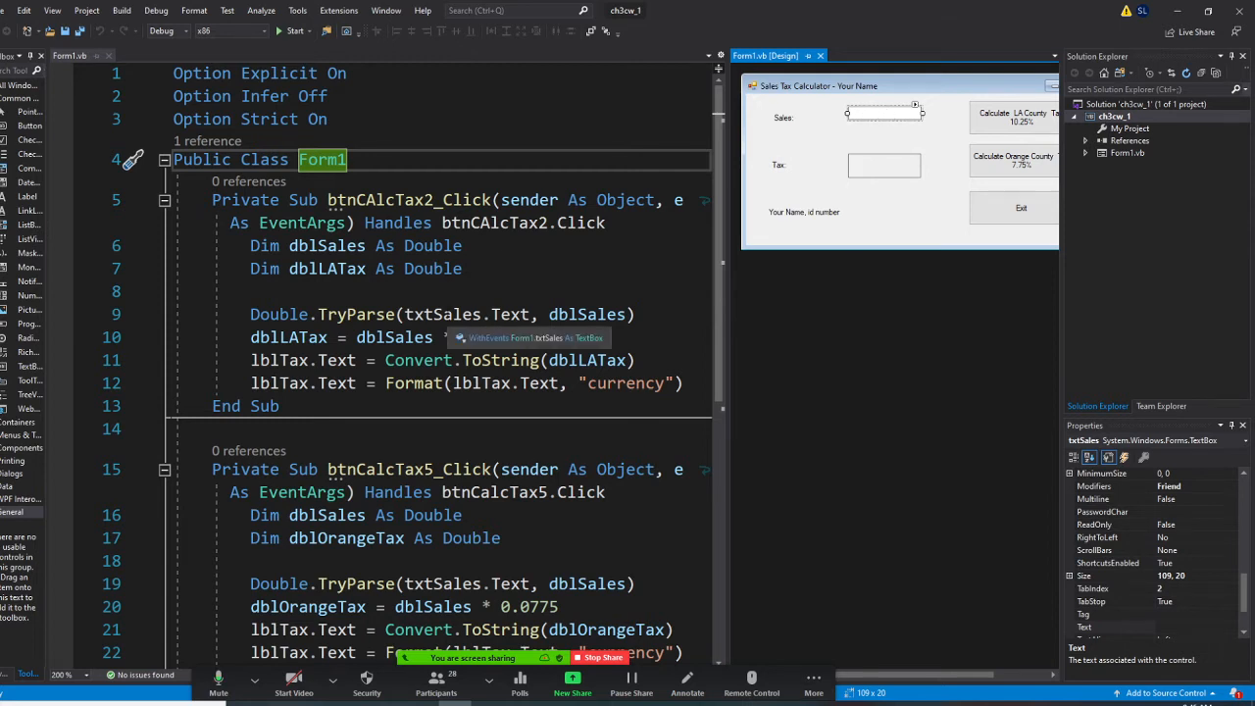
- Add the * 0.1025 LA multiplier, then draw a line linking dblSales to the Sales box
type("* 0.1025")
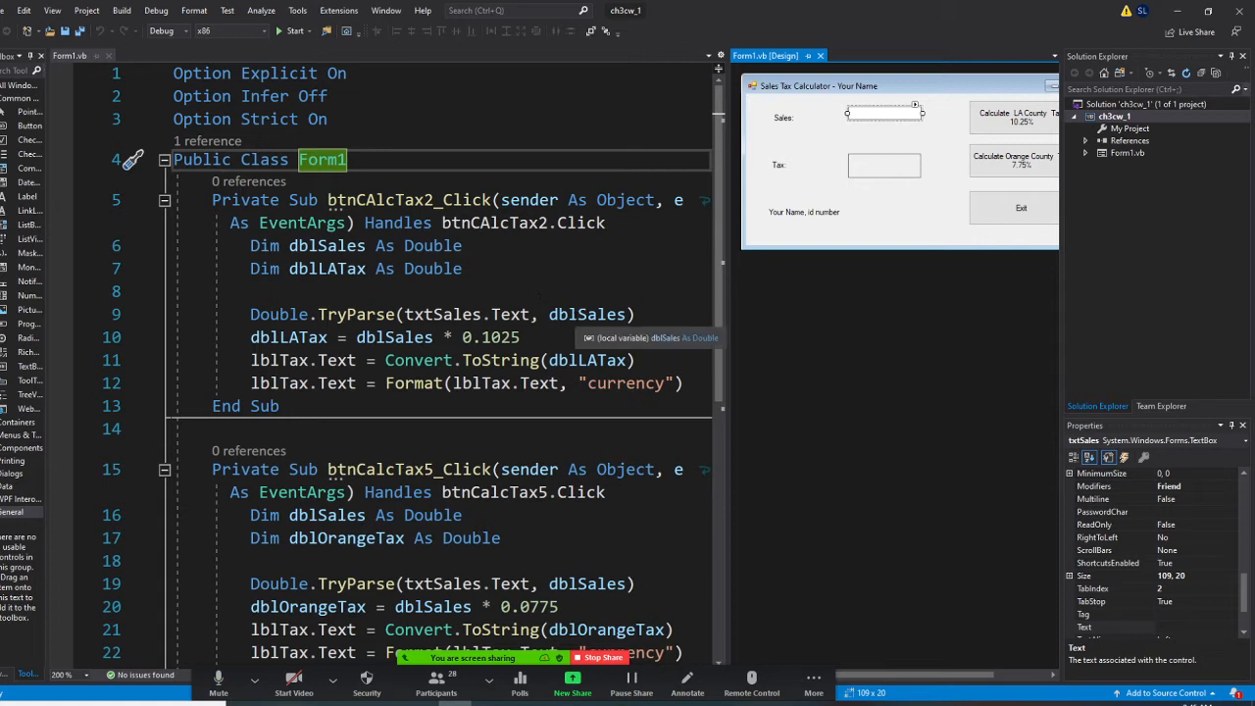
mouse_move(671, 314)
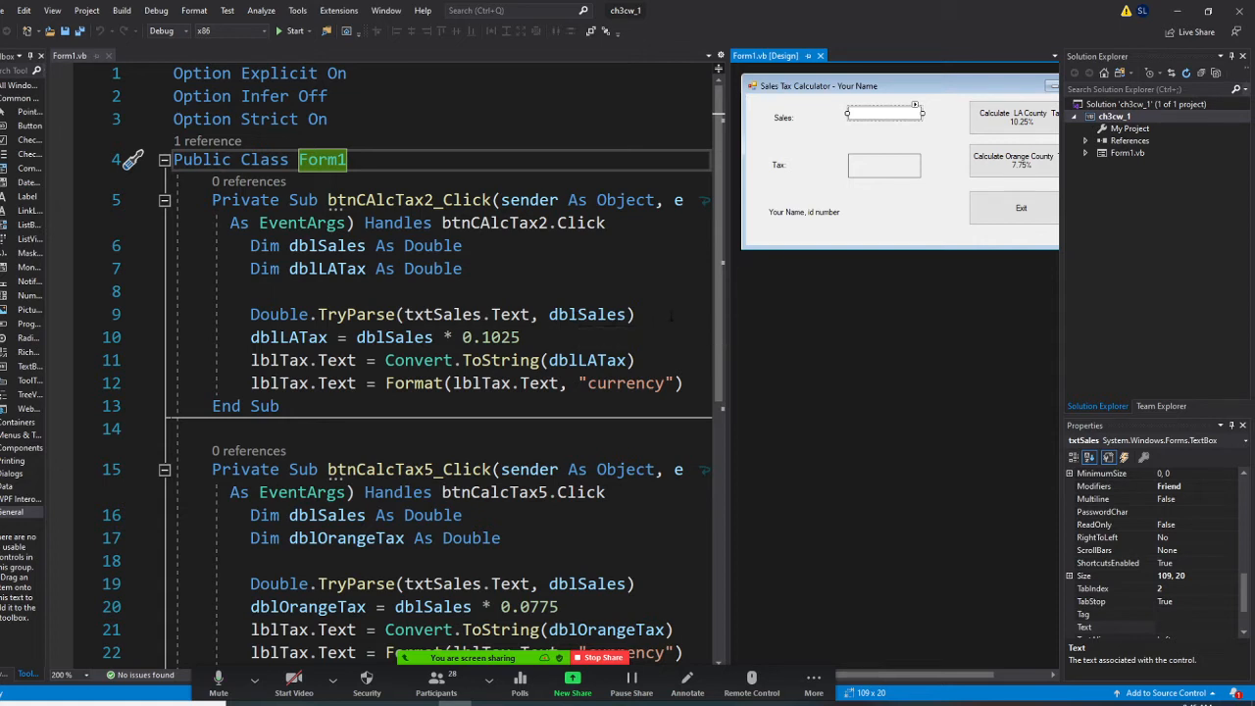
mouse_move(842, 317)
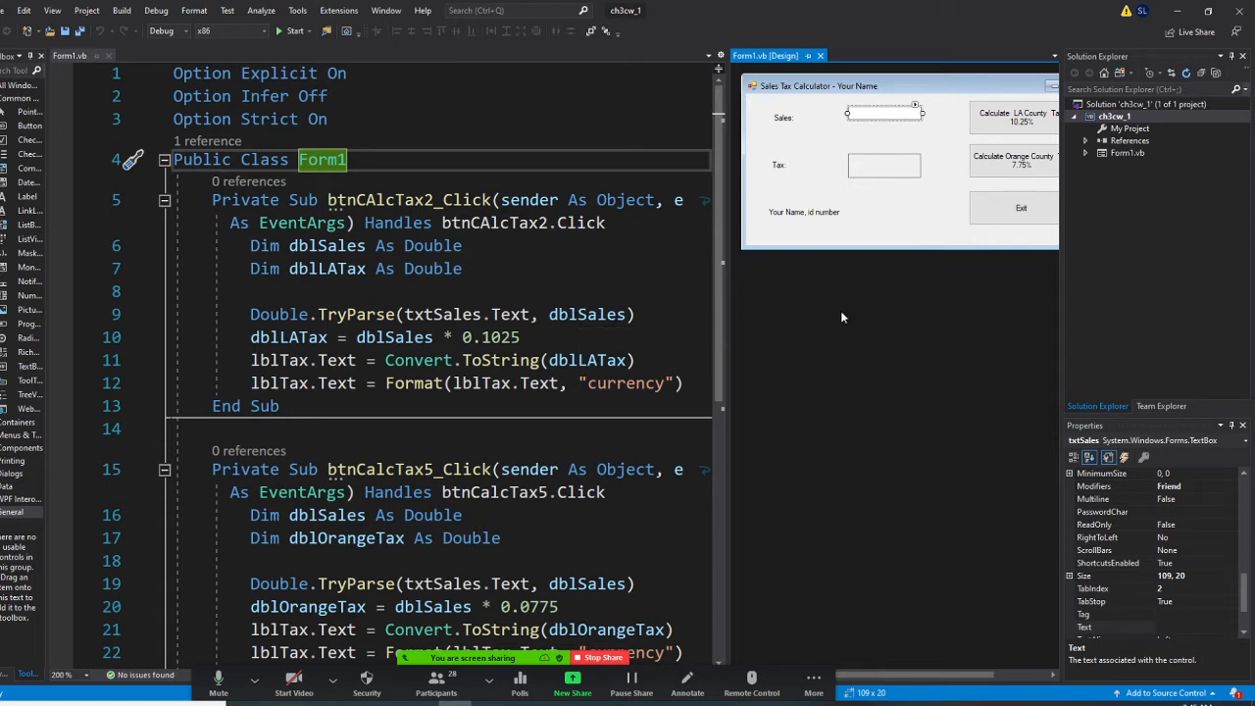
left_click(686, 683)
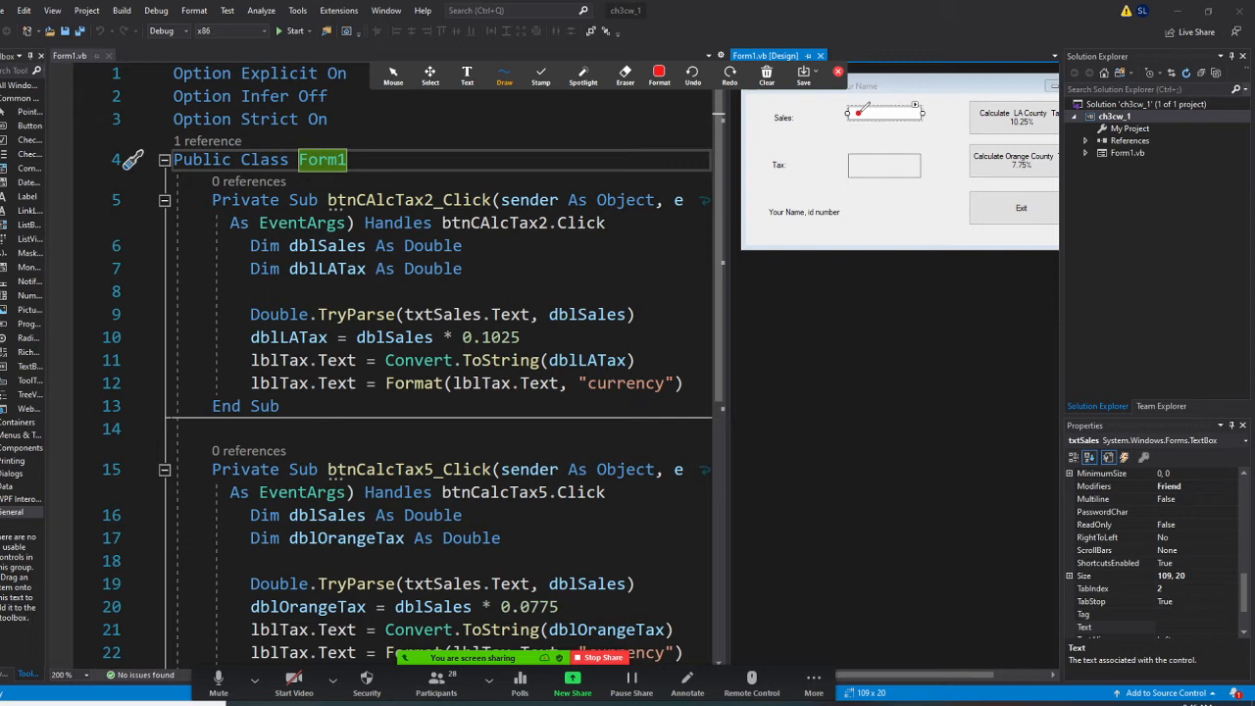
left_click_drag(623, 221, 858, 113)
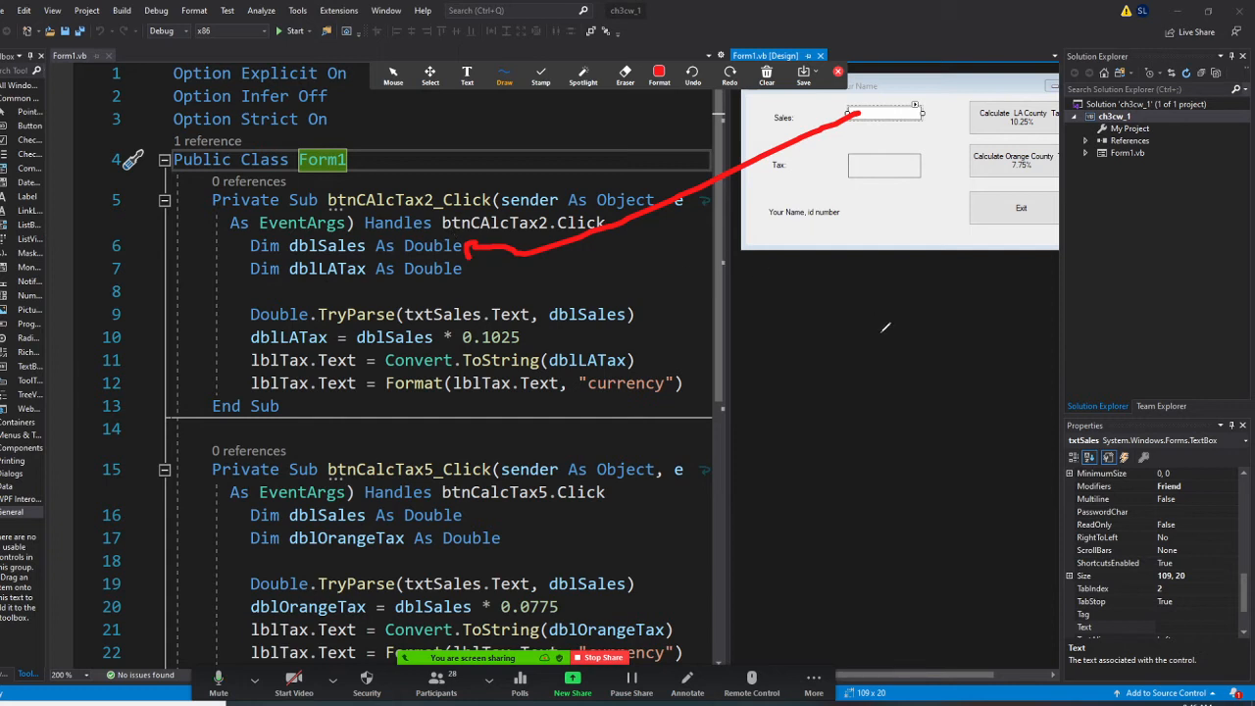
mouse_move(899, 339)
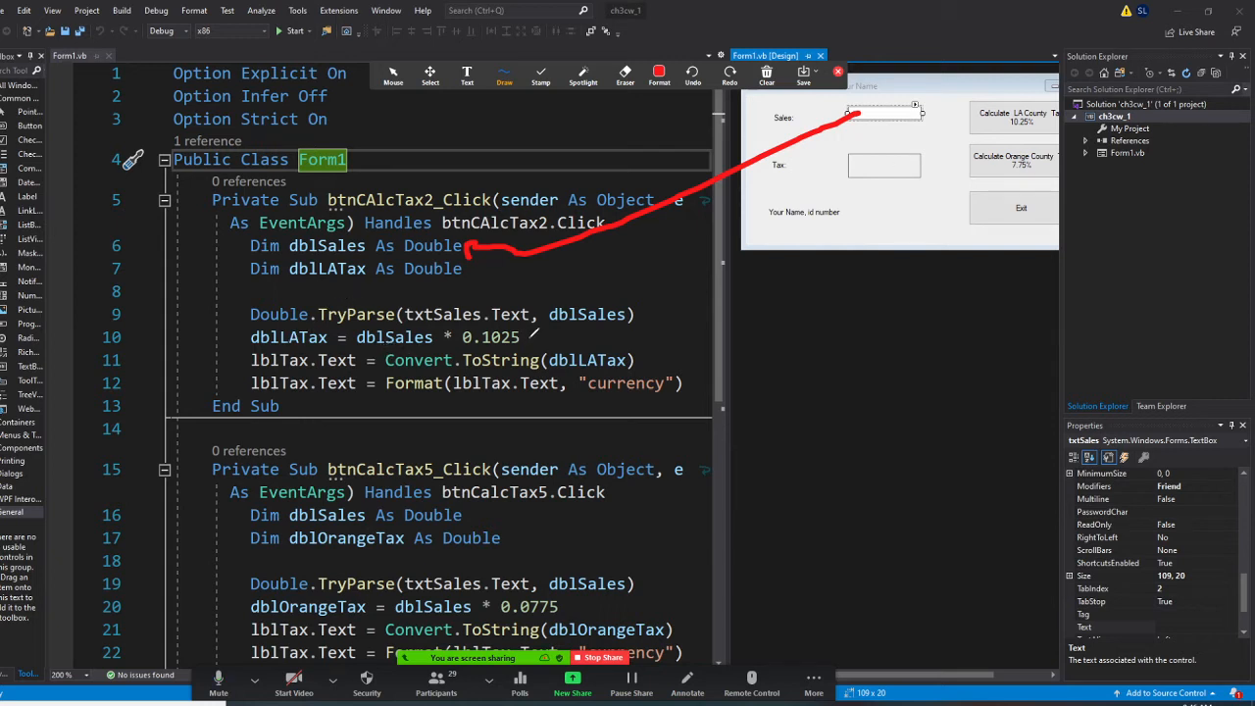
mouse_move(530, 336)
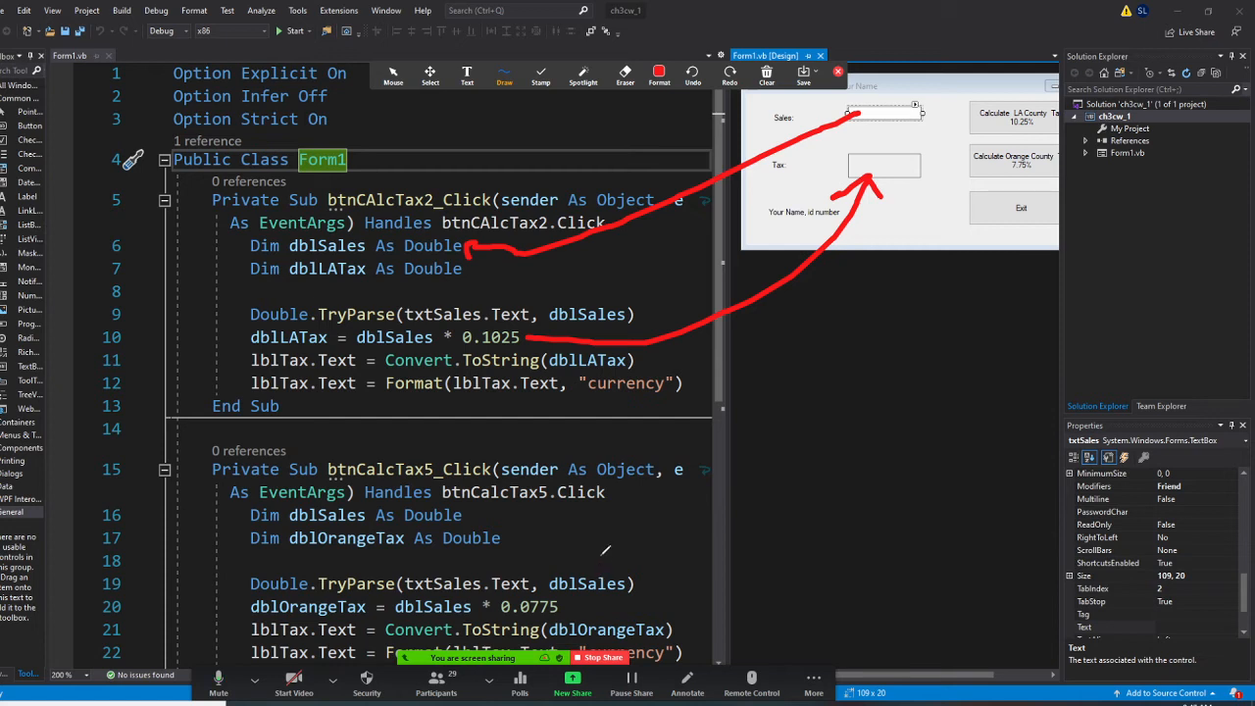
mouse_move(604, 550)
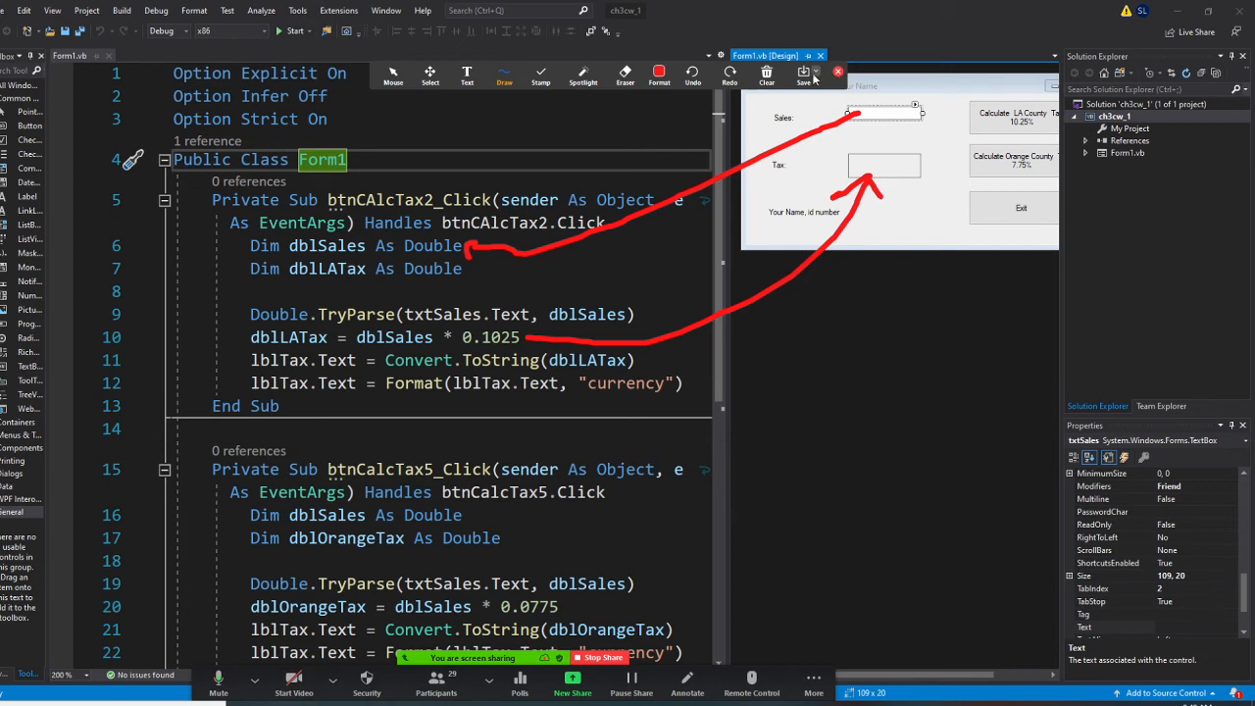
- Build the project and start the calculator without debugging
left_click(778, 76)
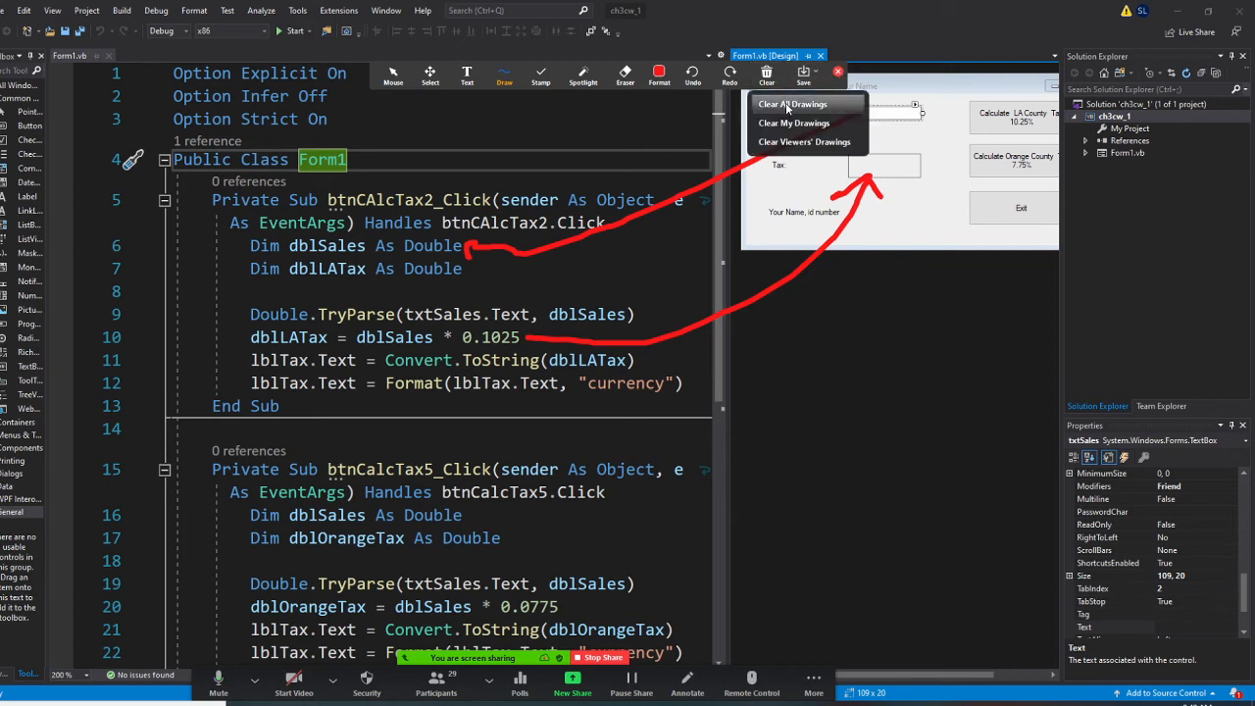
left_click(793, 104)
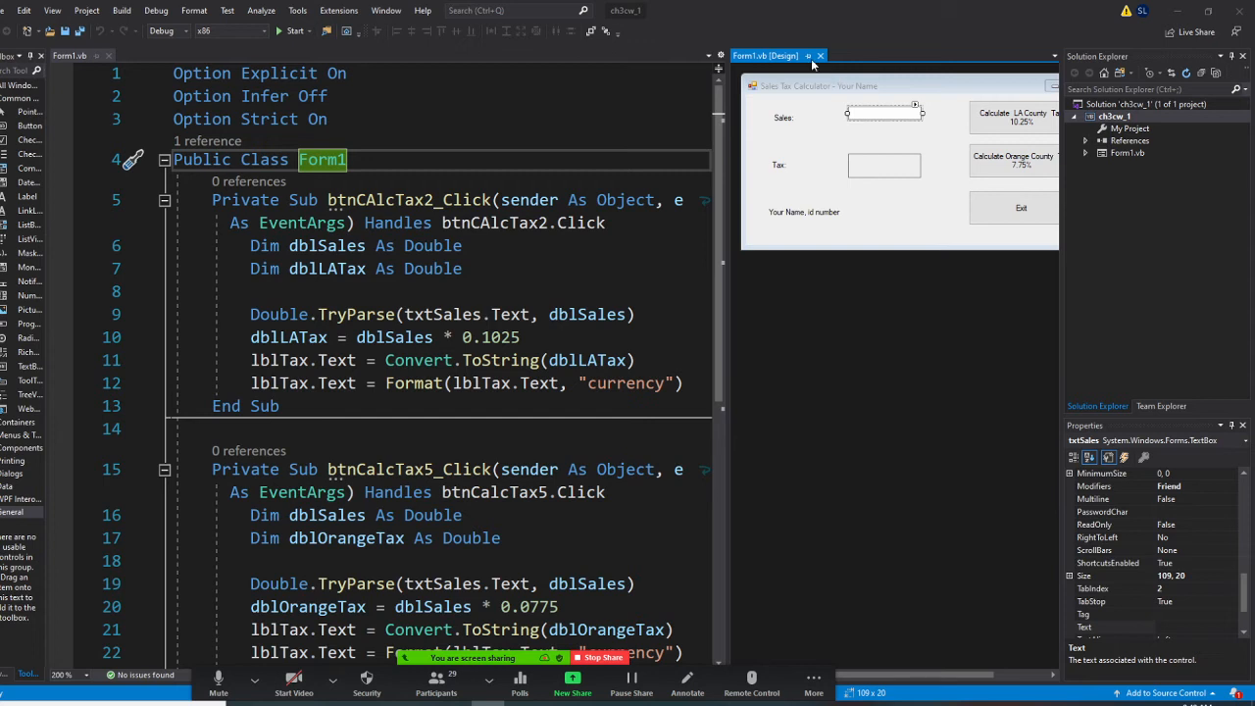
mouse_move(186, 8)
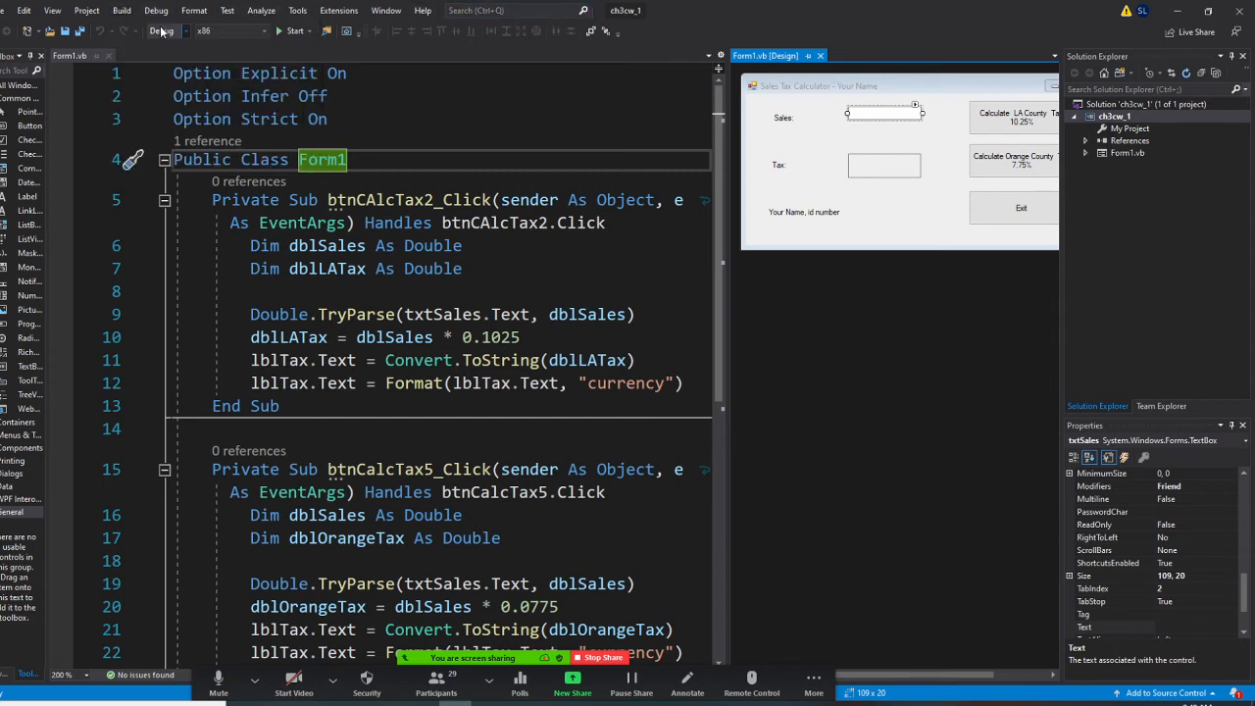
left_click(156, 11)
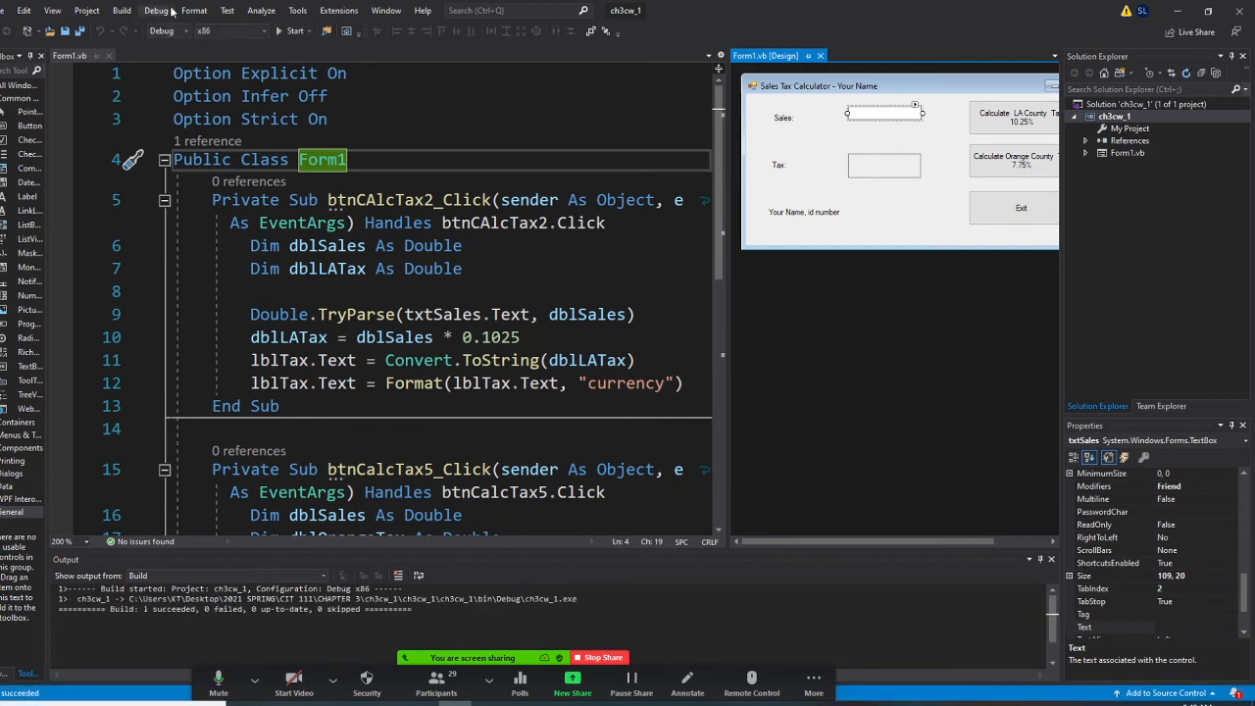
left_click(155, 10)
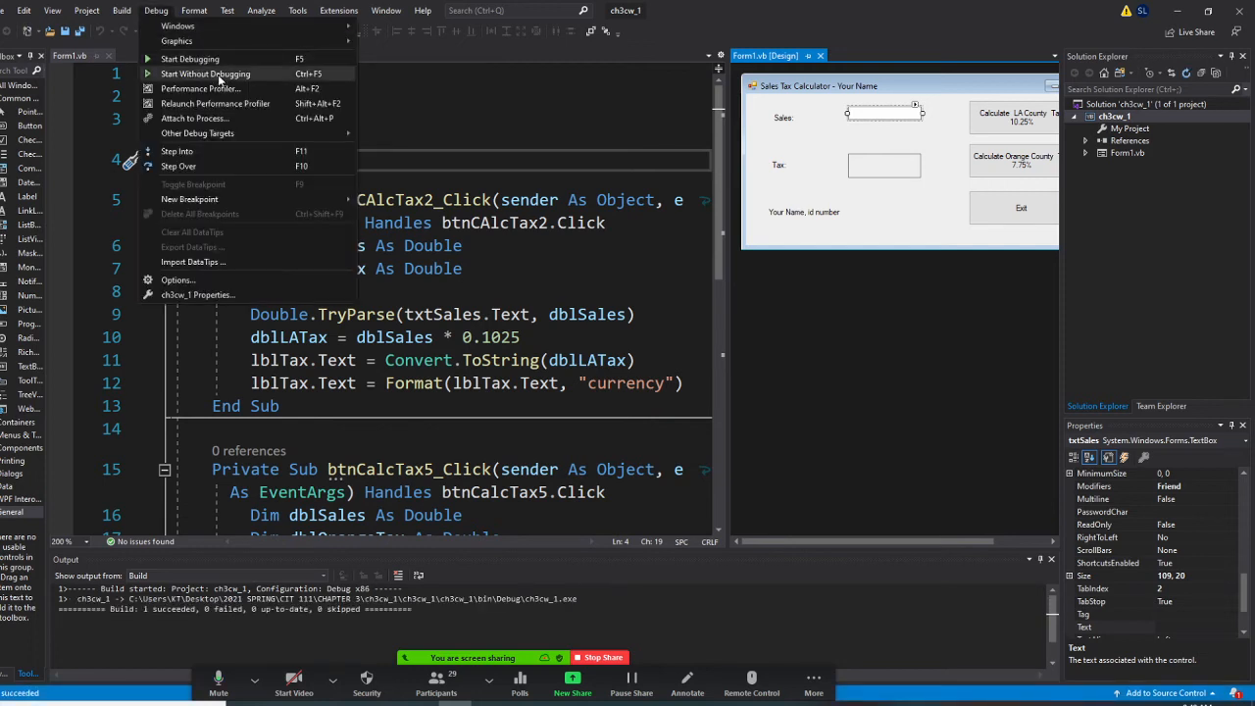
left_click(205, 73)
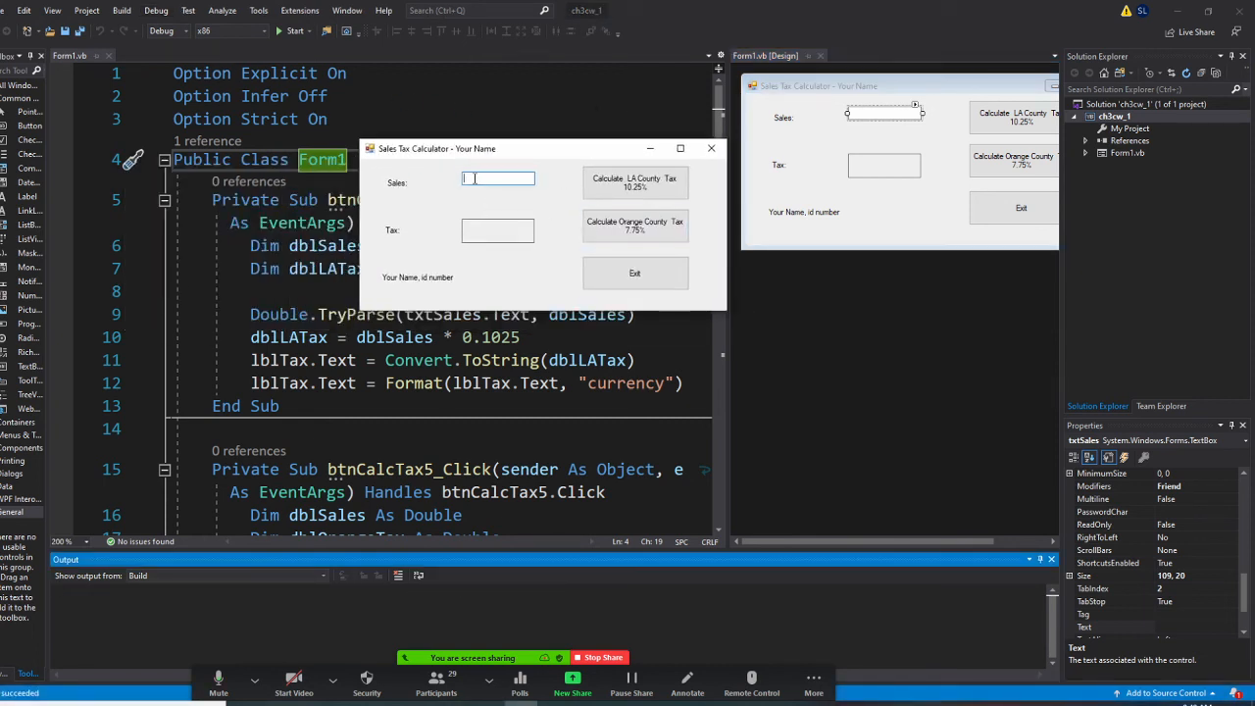
- Enter a 100 sale, get $10.25 LA and $7.75 Orange County tax, then close
type("100")
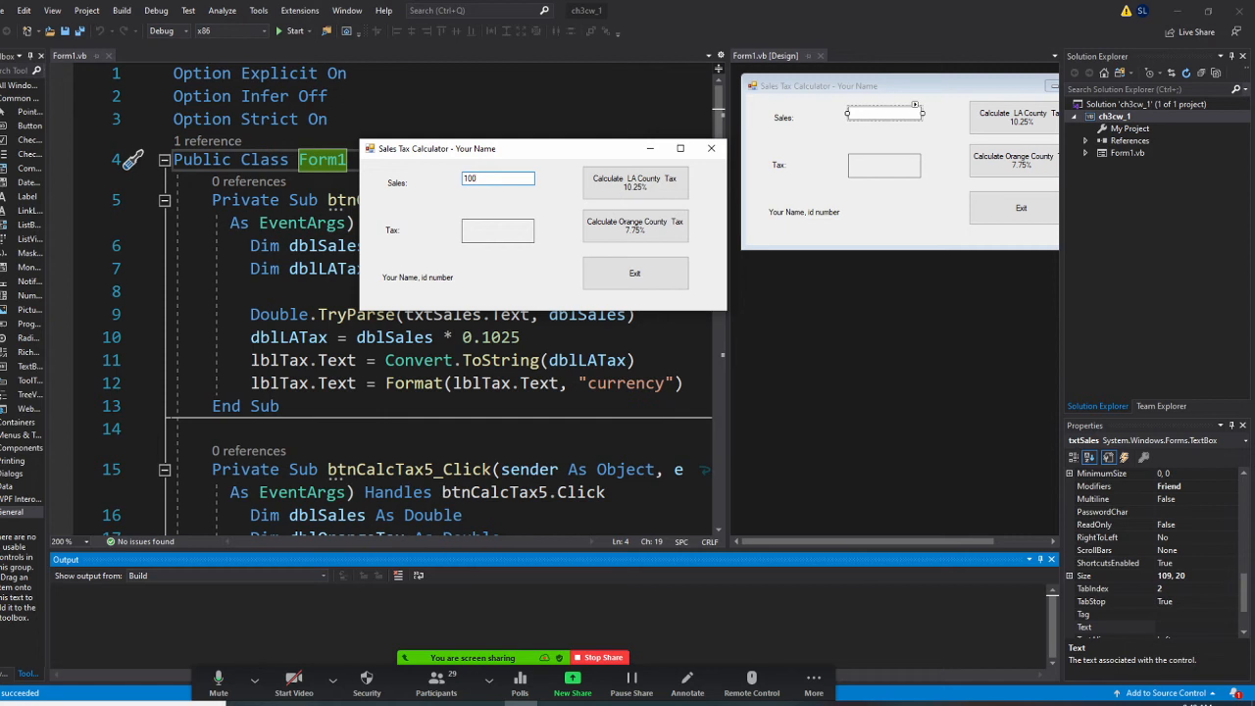
left_click(634, 182)
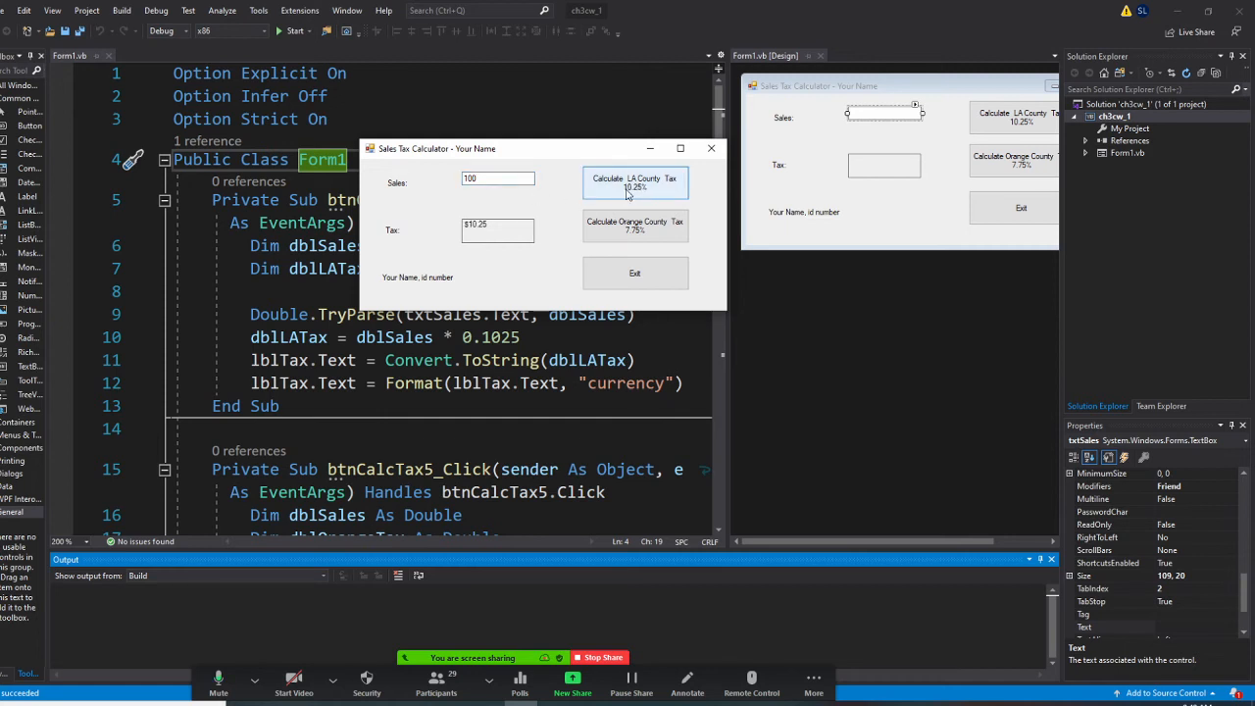
left_click(635, 225)
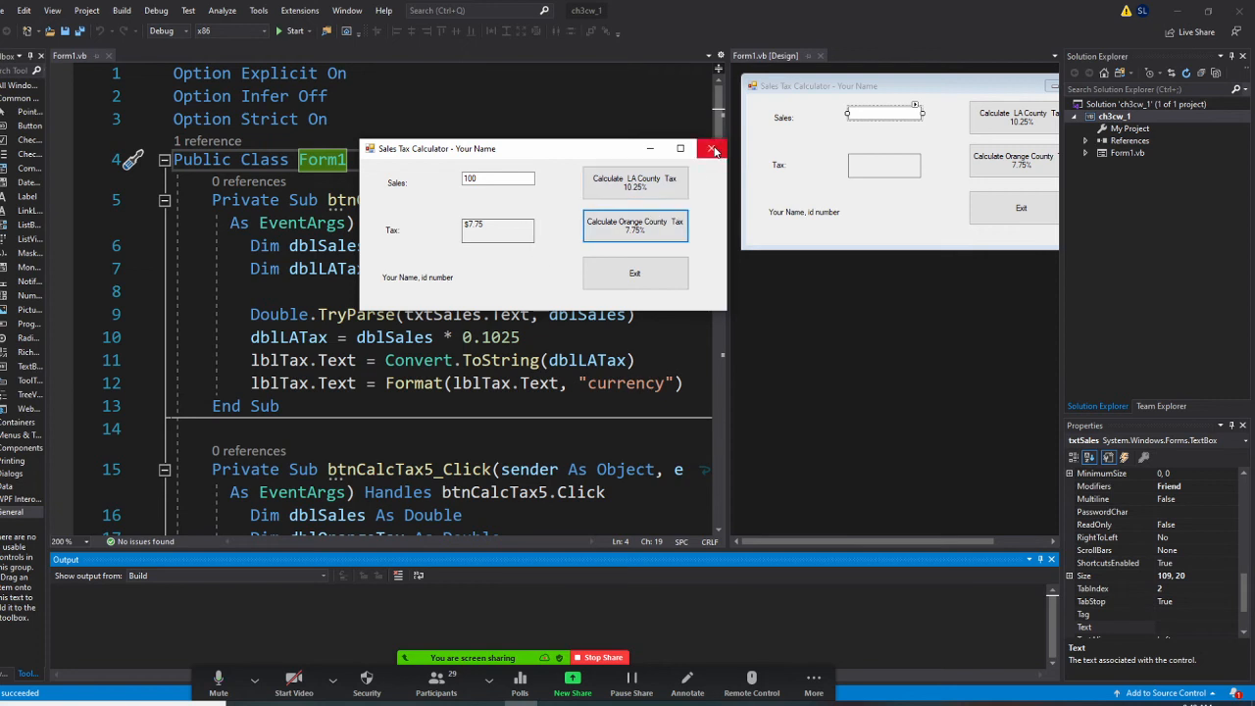
left_click(713, 148)
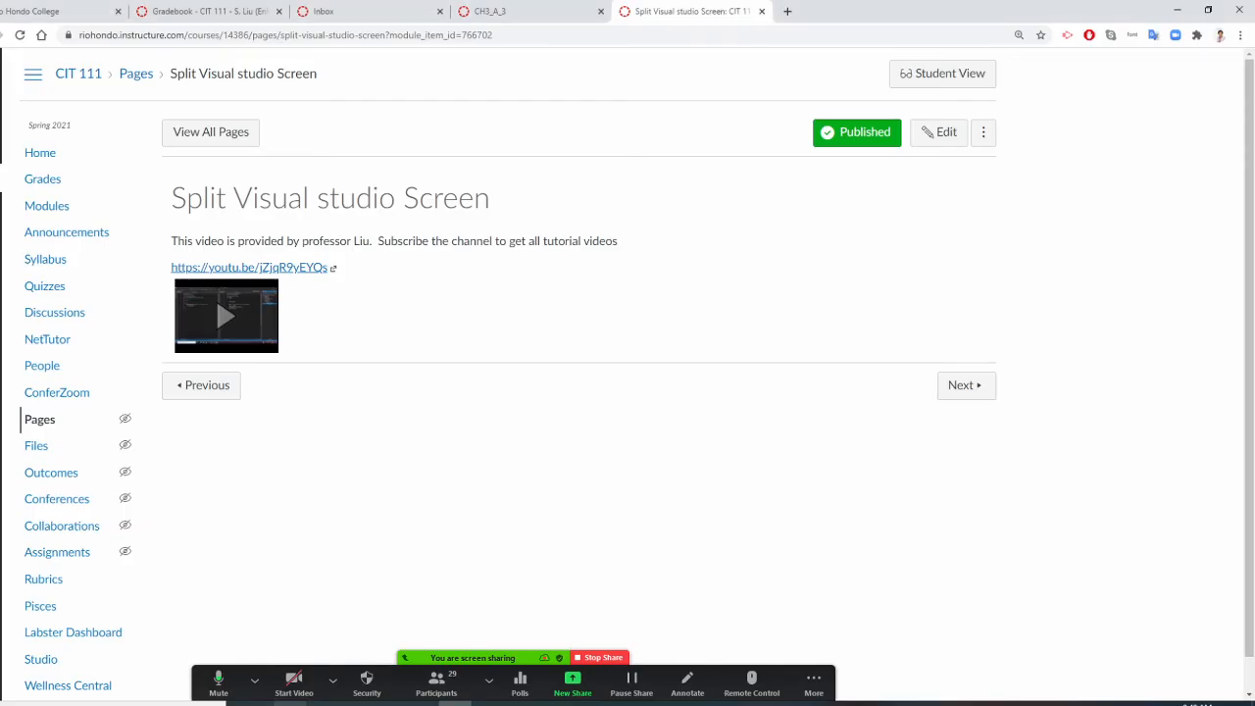
mouse_move(603, 418)
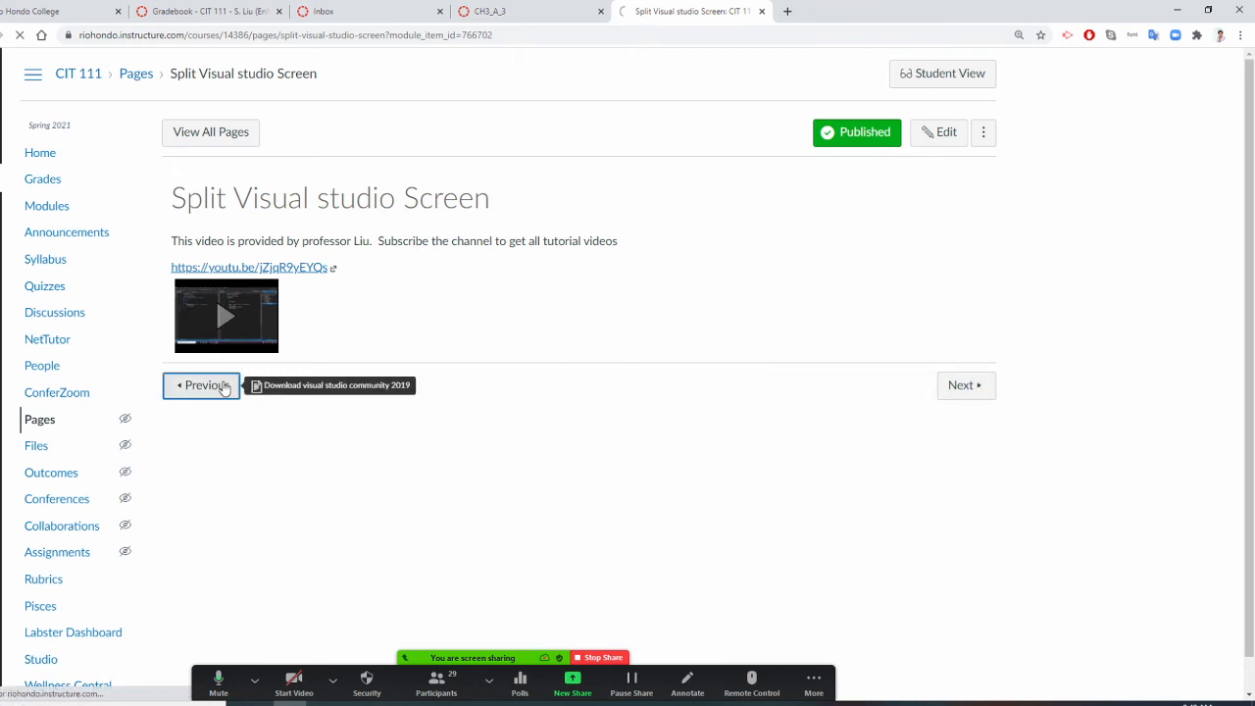
- Return to CH3_A_3 and scroll through the code slides to the Submit the following files list
left_click(206, 11)
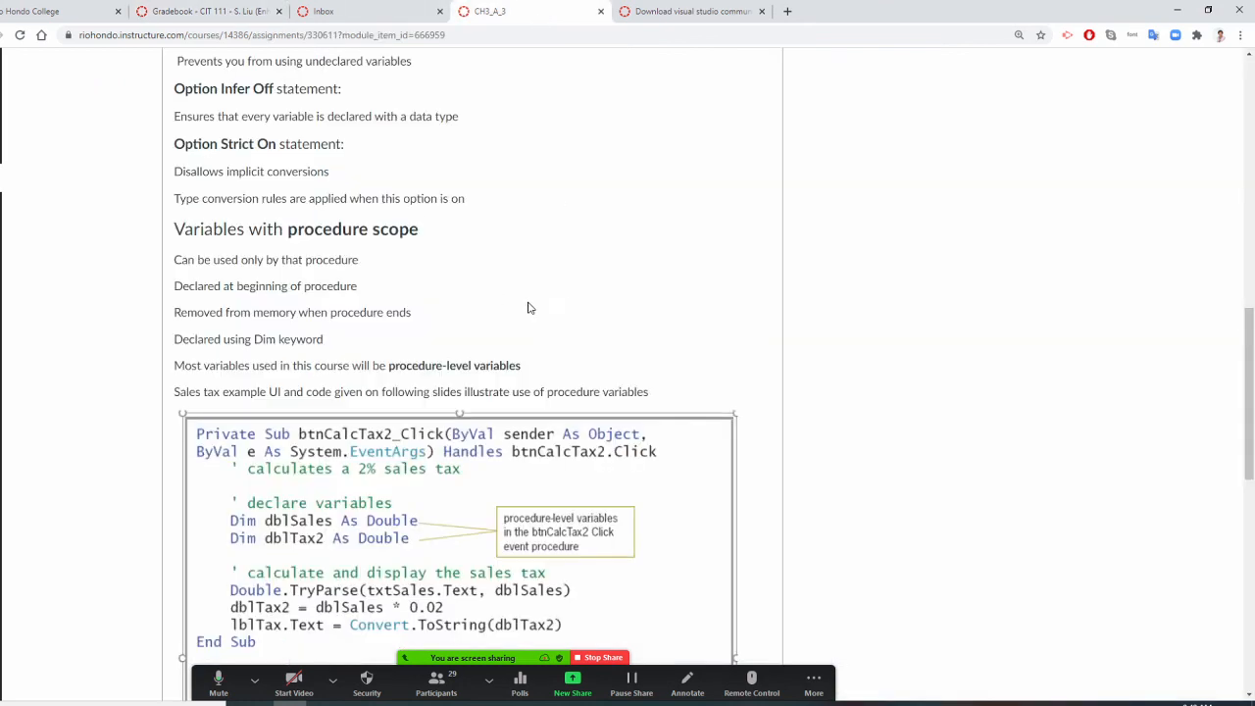
scroll("down", 3)
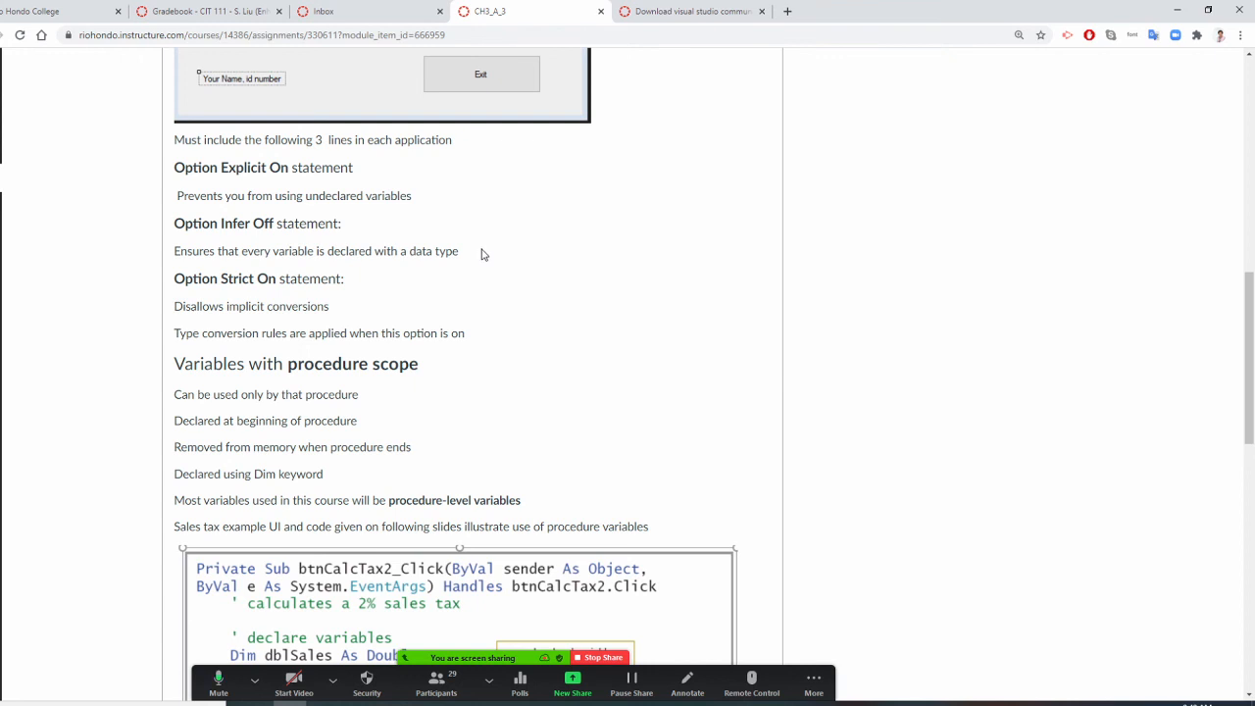
scroll("down", 3)
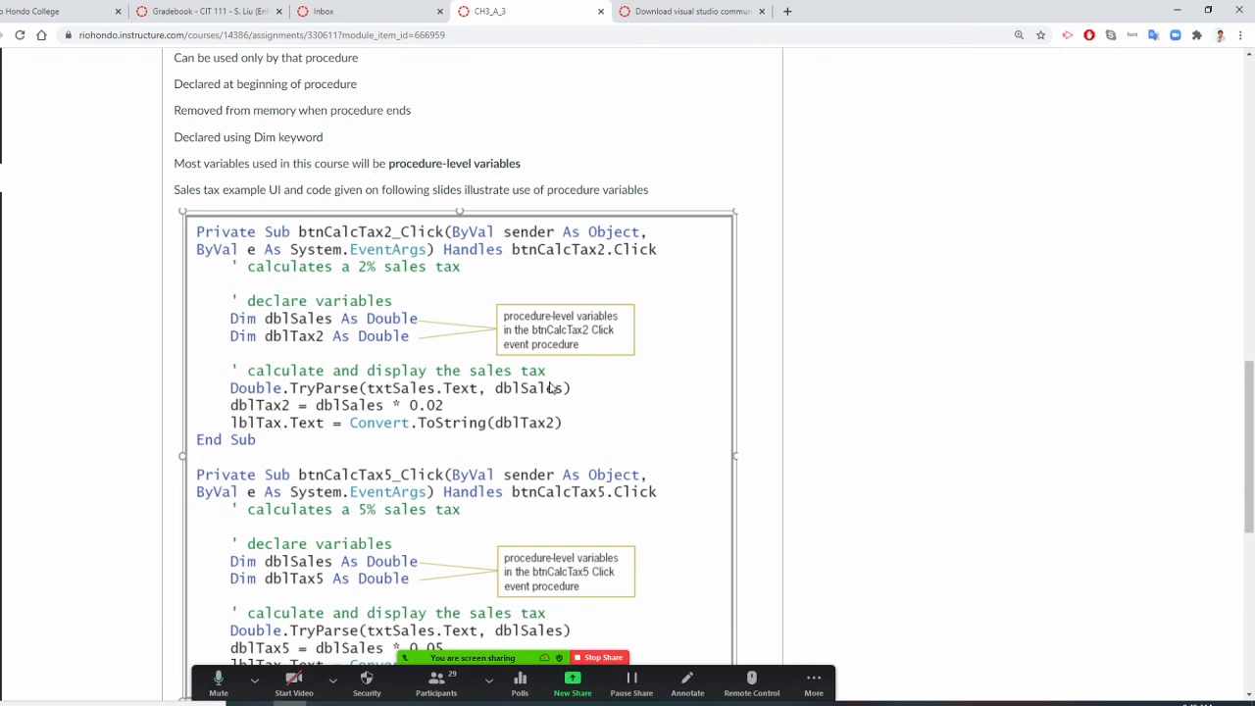
scroll("down", 3)
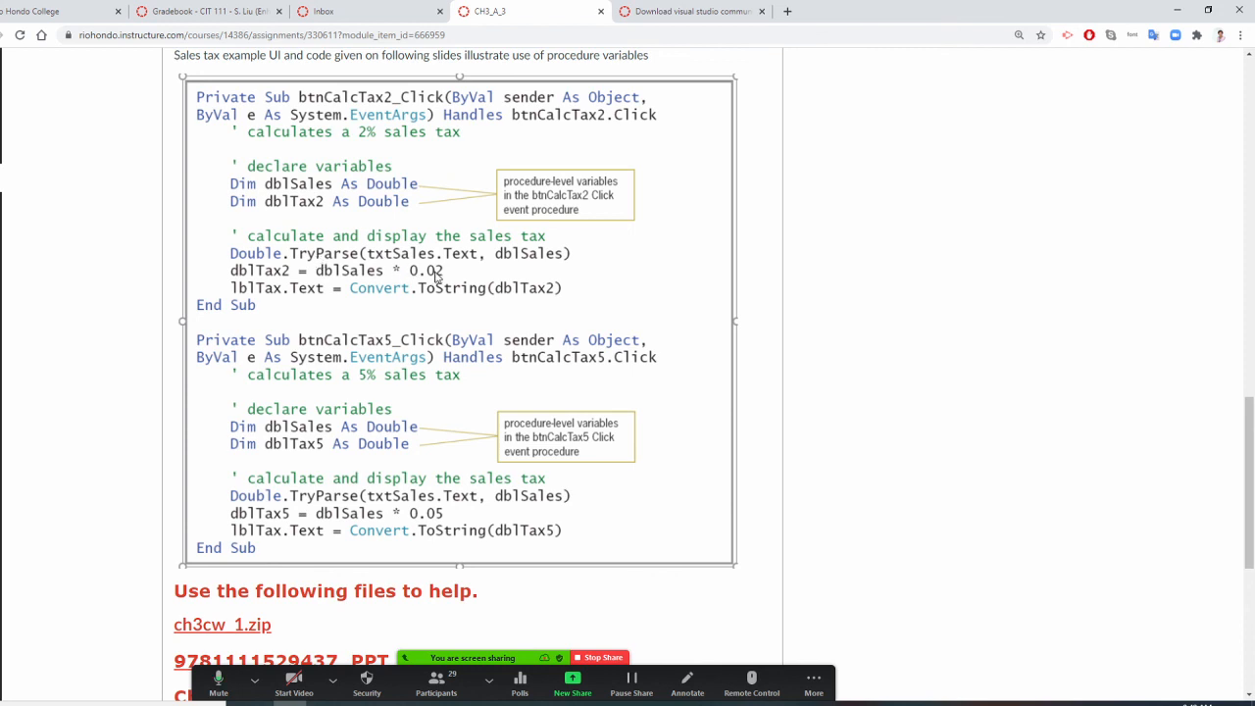
mouse_move(647, 220)
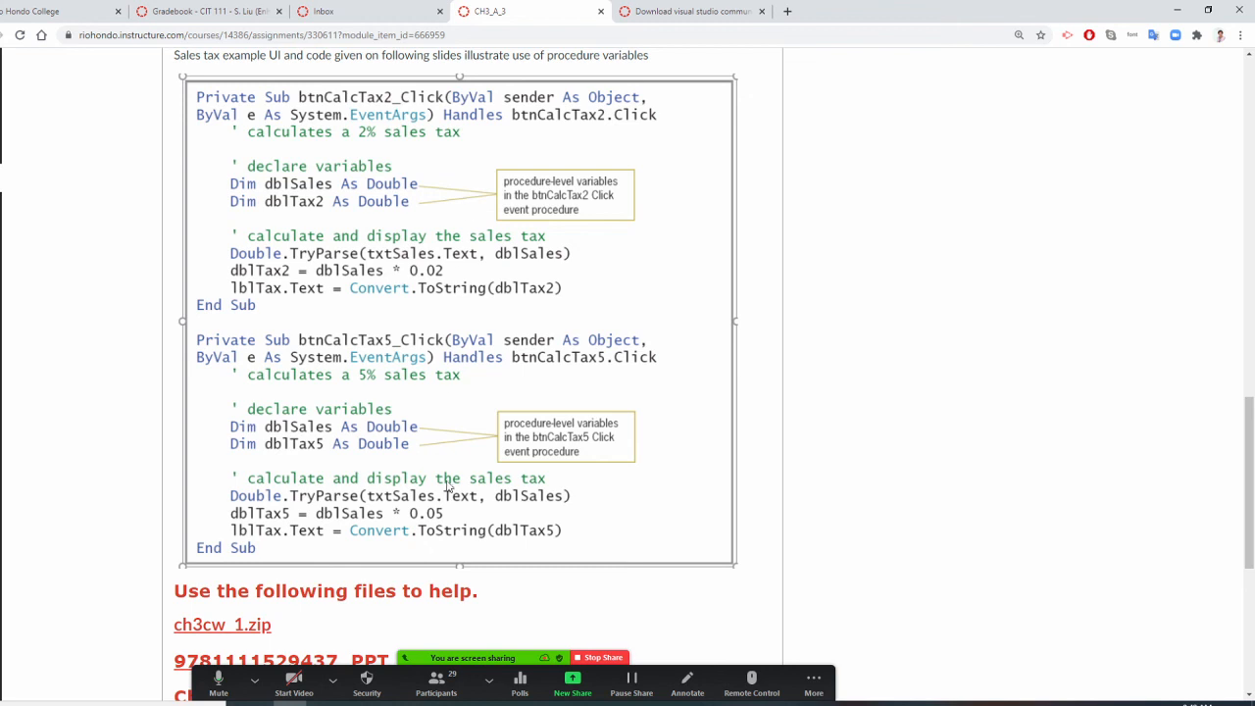
mouse_move(447, 466)
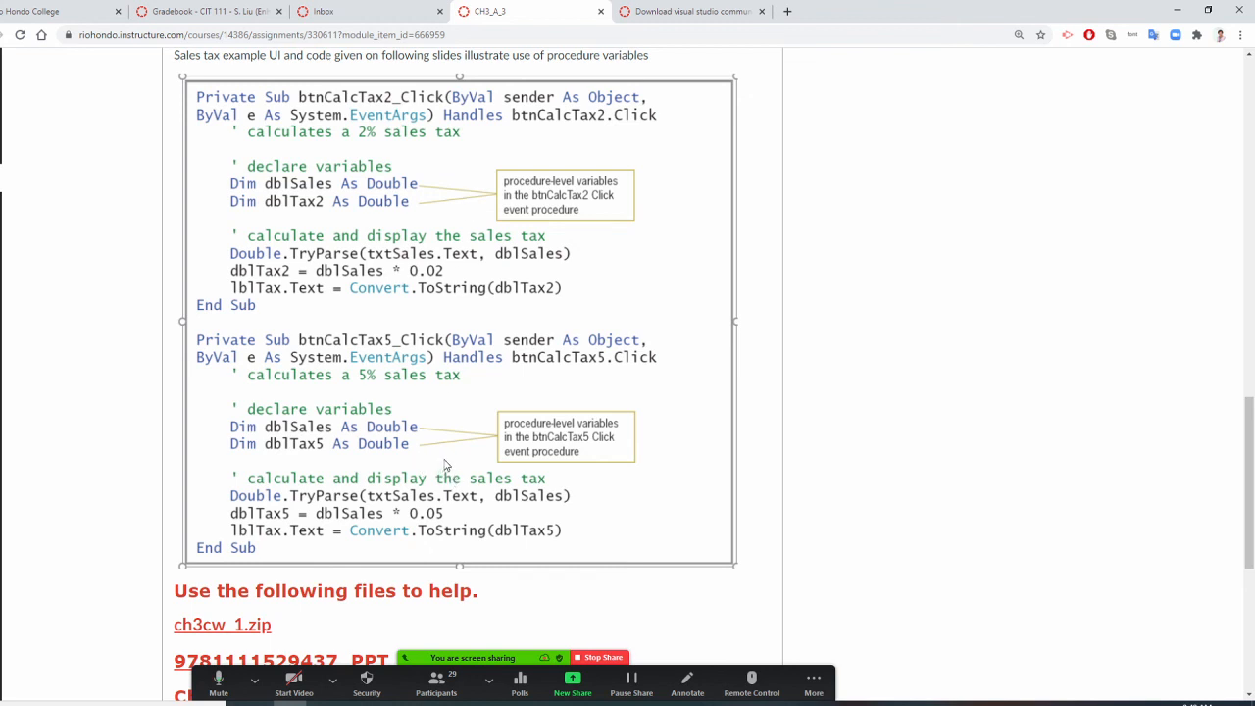
mouse_move(511, 468)
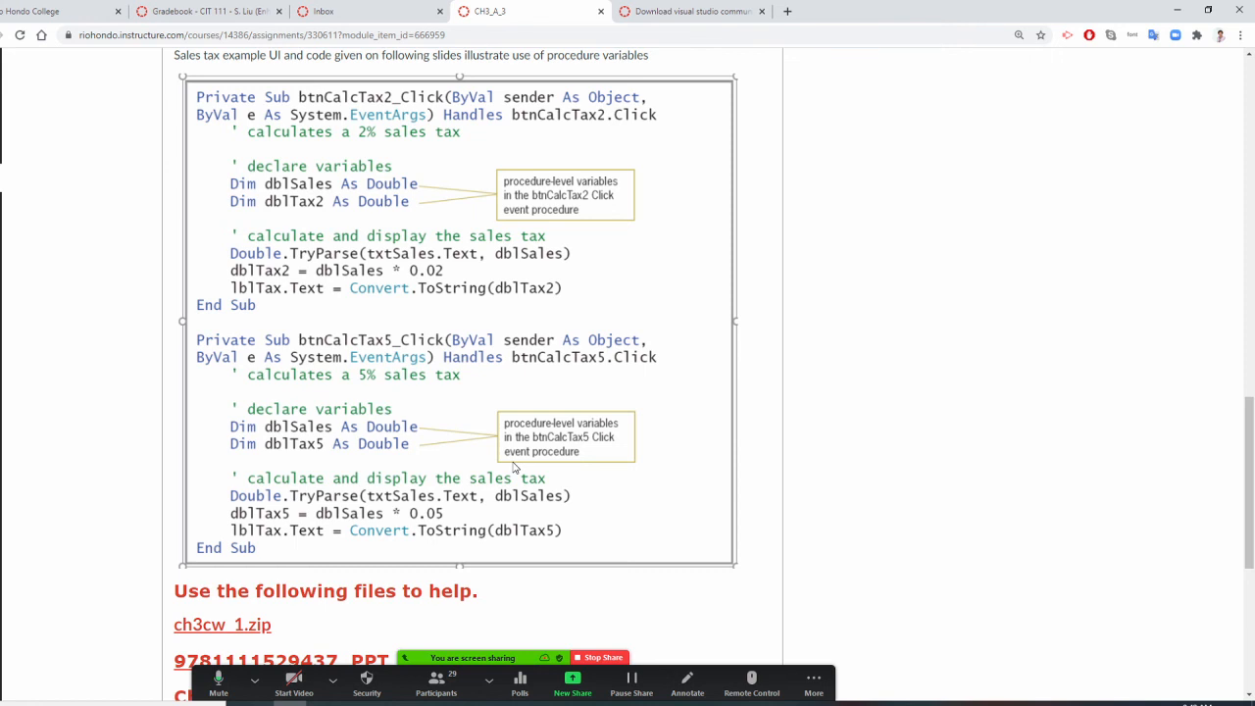
scroll("down", 3)
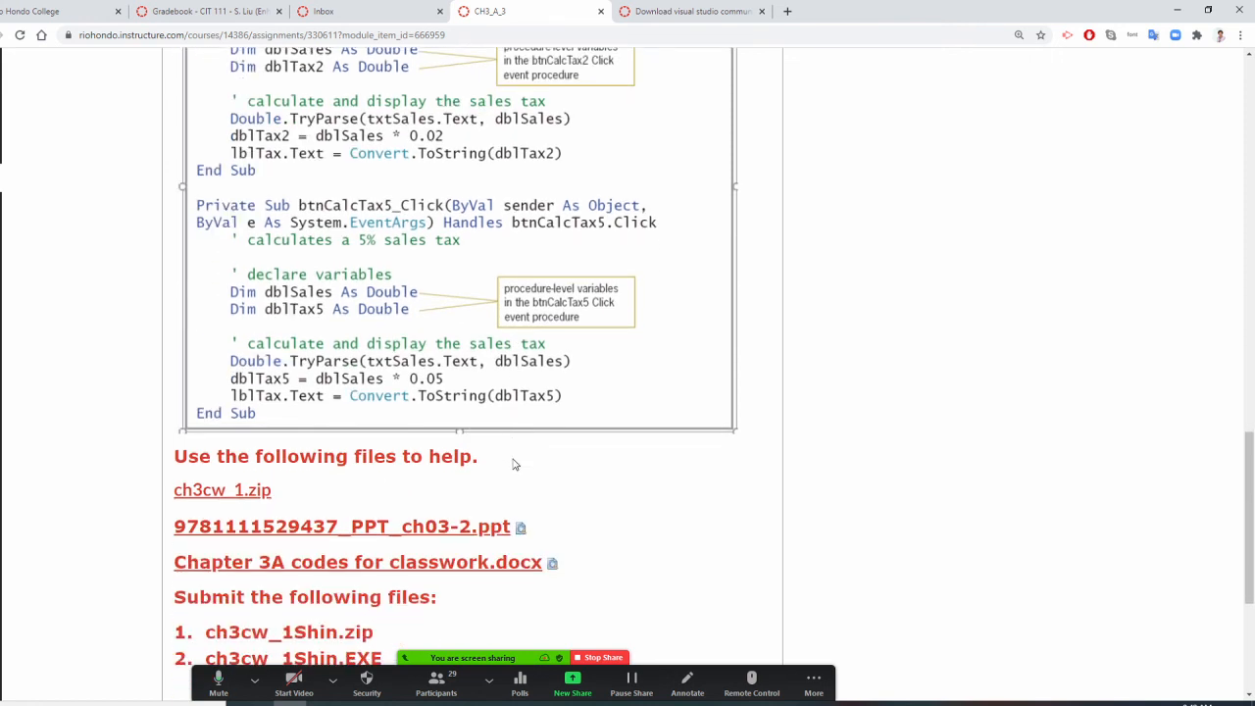
scroll("down", 3)
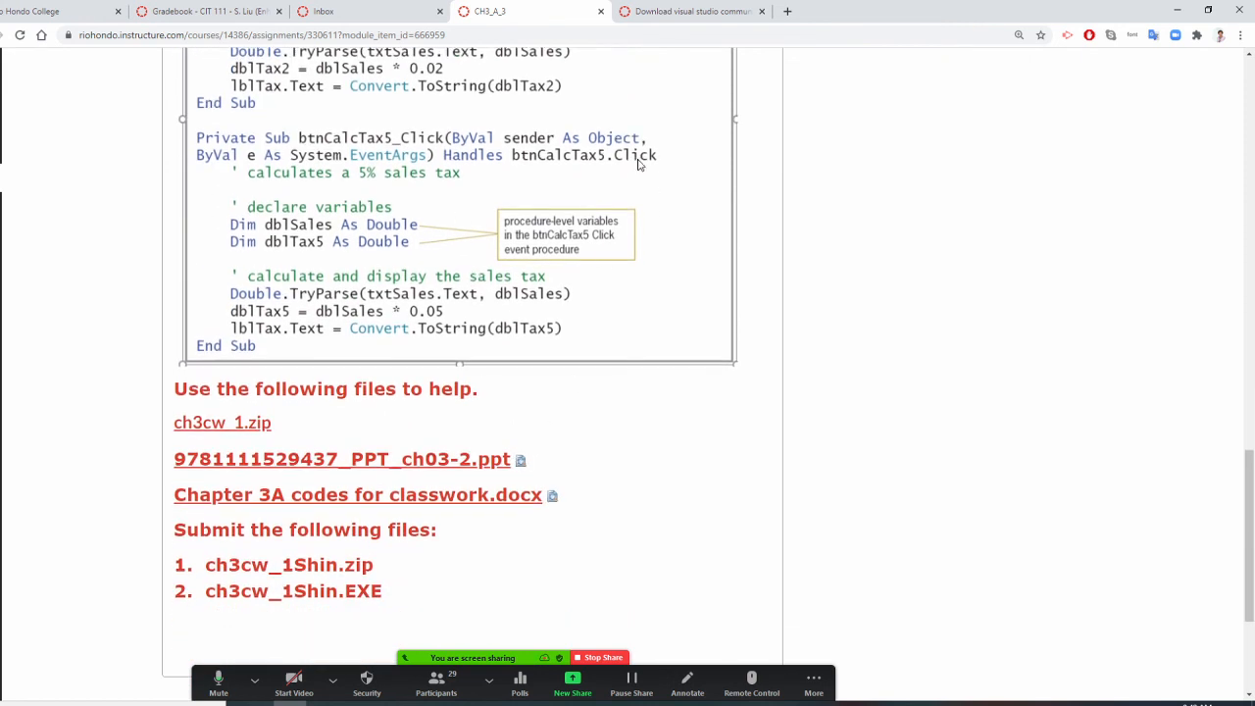
mouse_move(196, 584)
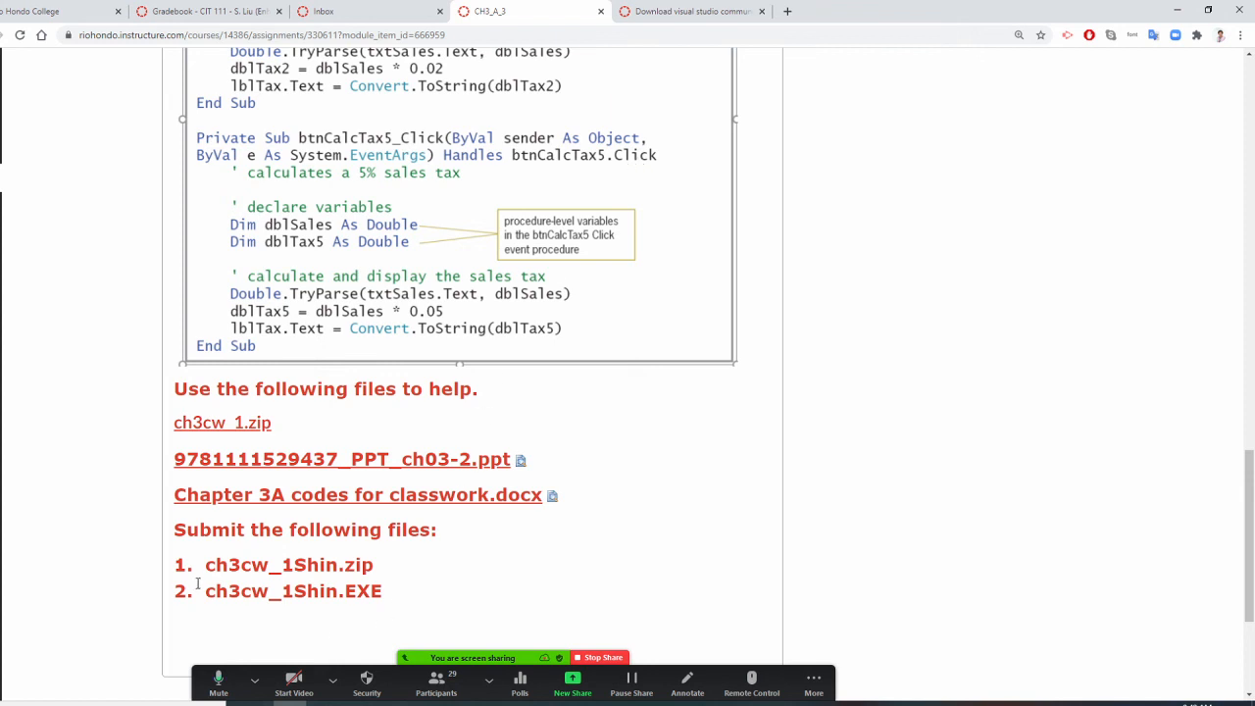